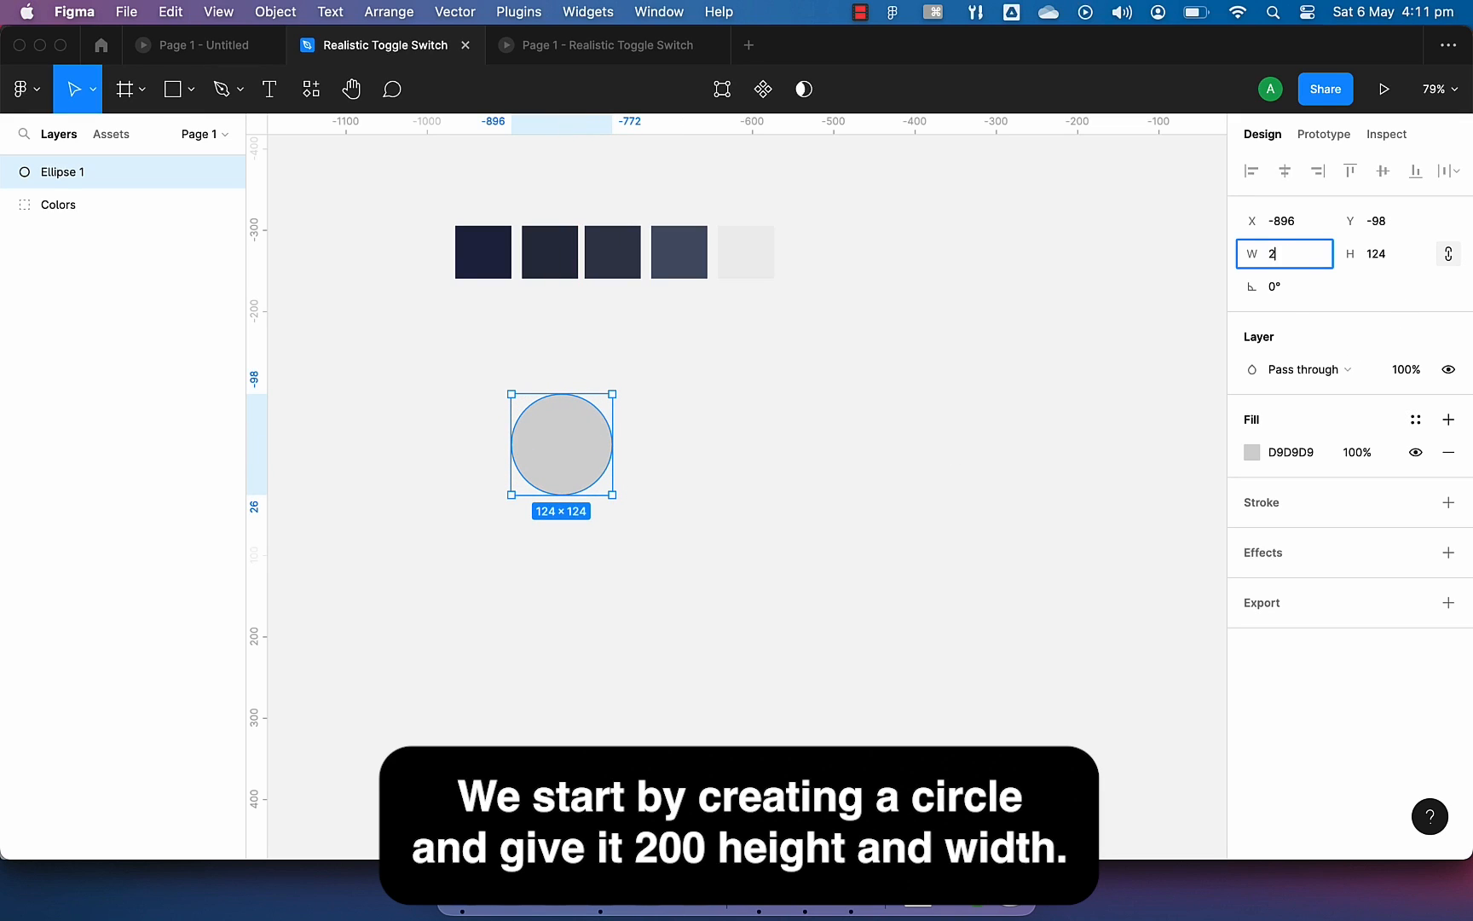
- Size the ellipse to 200×200, name it UnderShadow, and eyedrop the palette's dark blue fill
text(00)
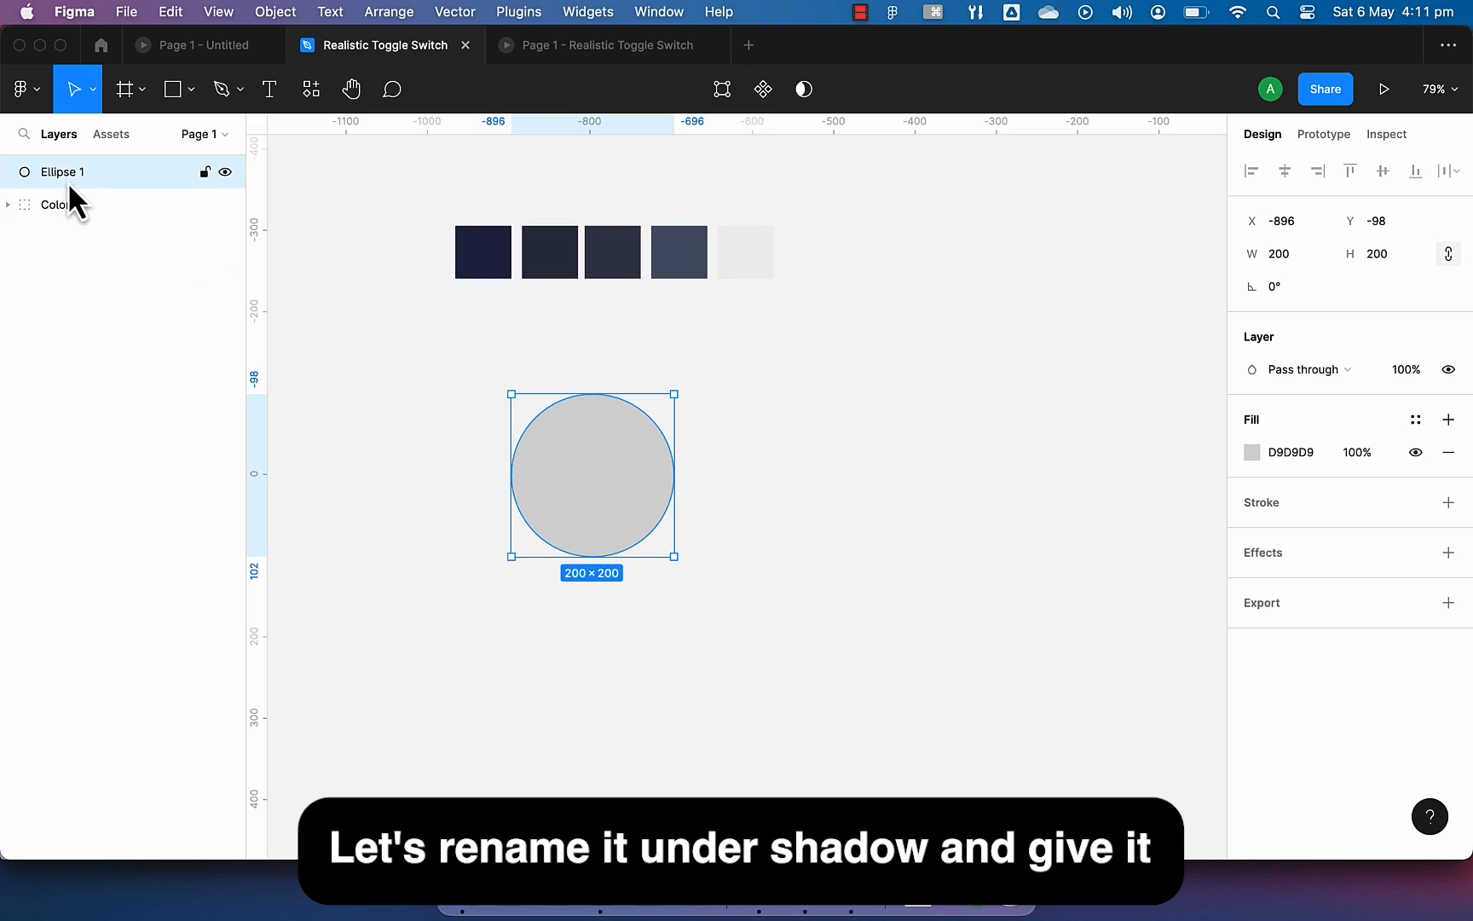
text(UnderShadow)
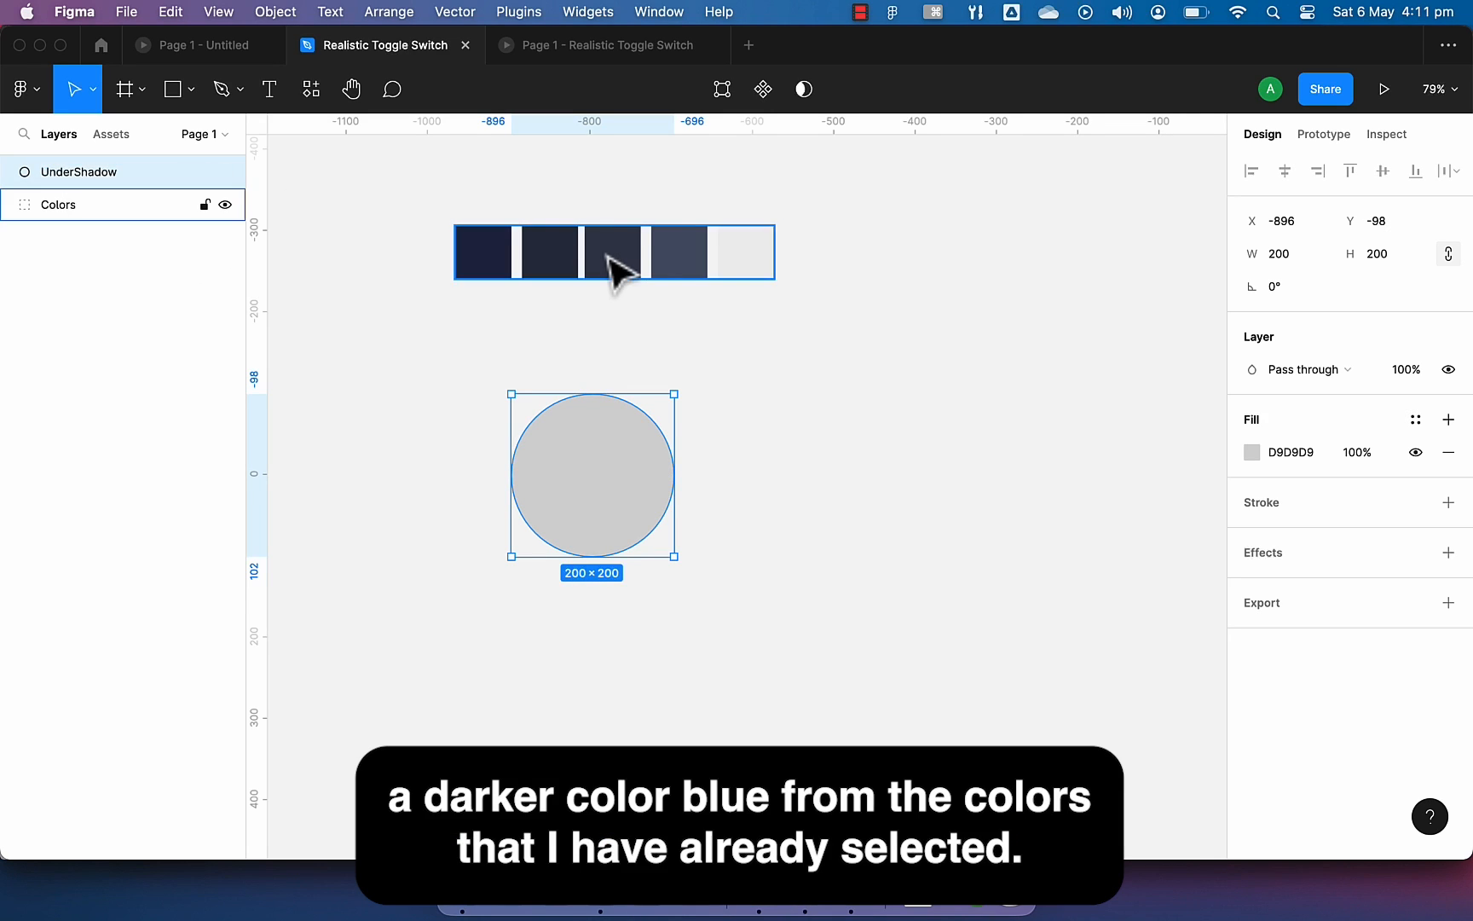
click(548, 251)
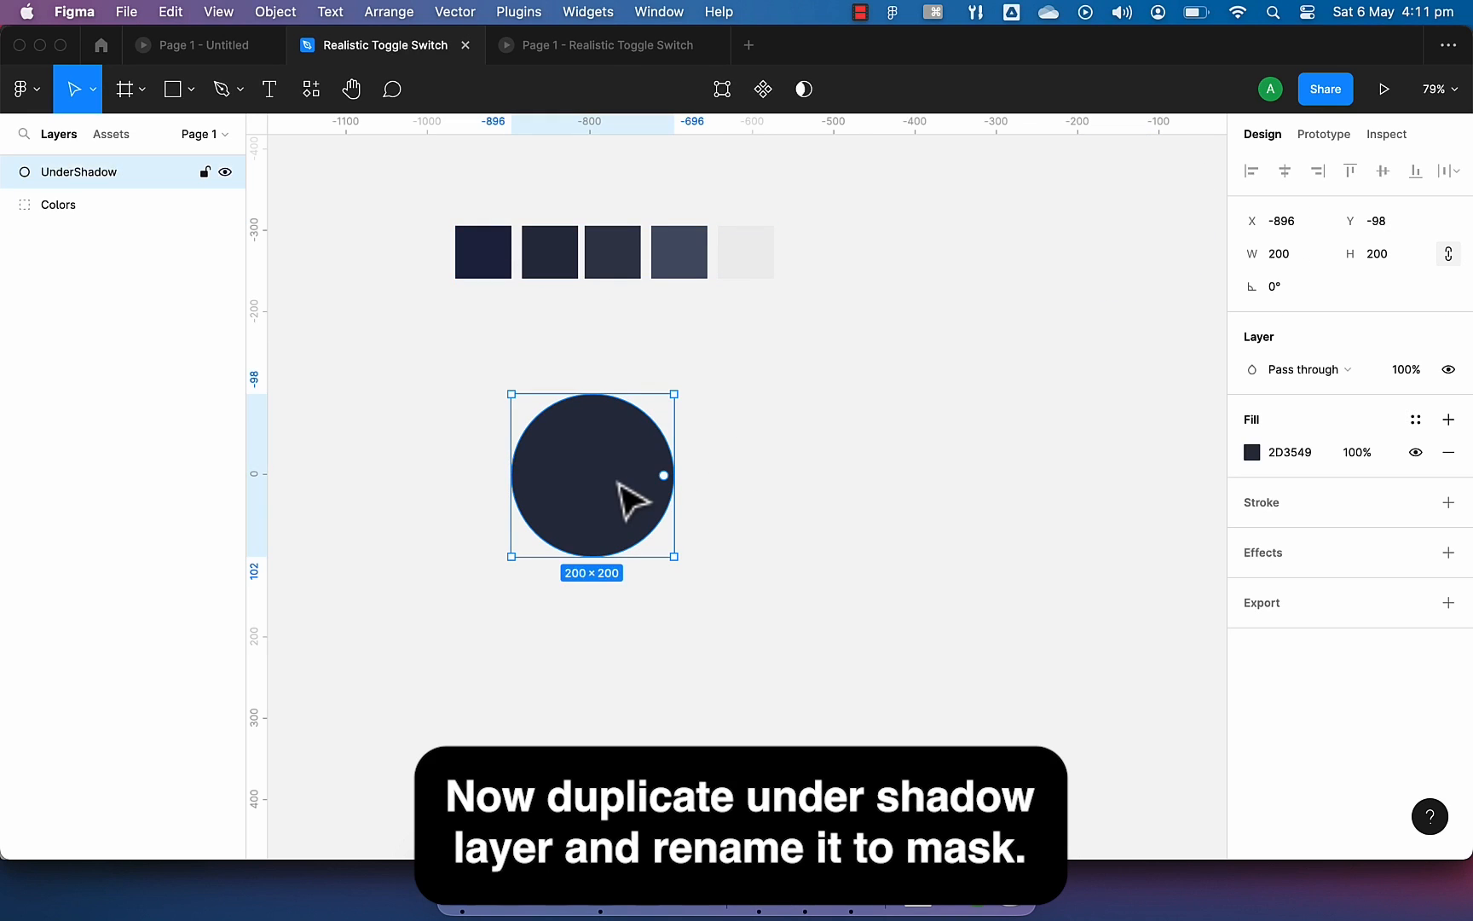
- Duplicate UnderShadow into Mask and Button, with Button filled 515B72, moved up, sized 178
text(Mask)
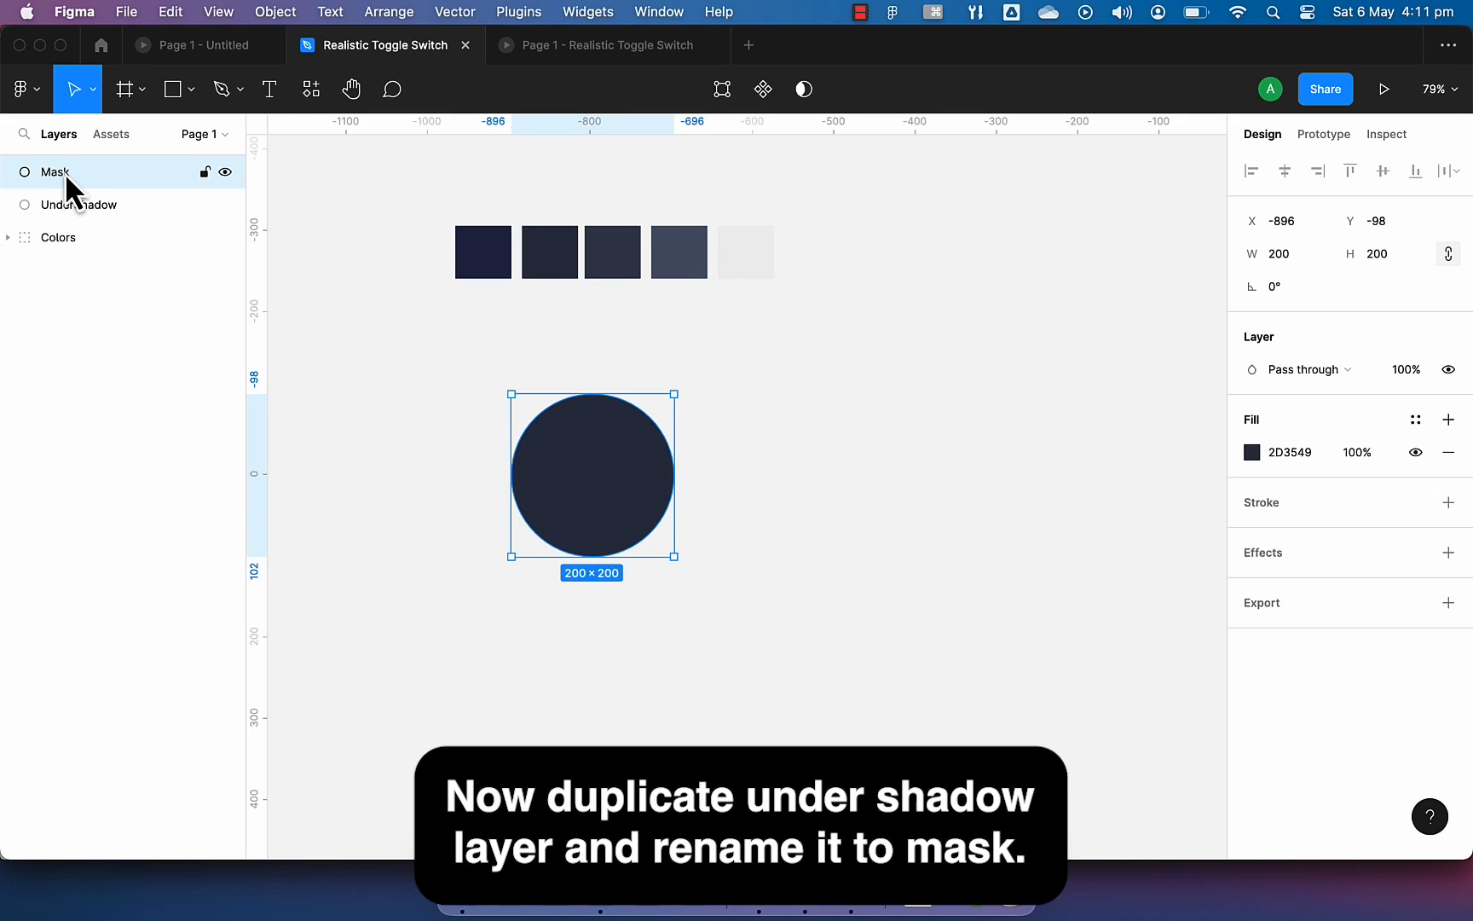
text(Button)
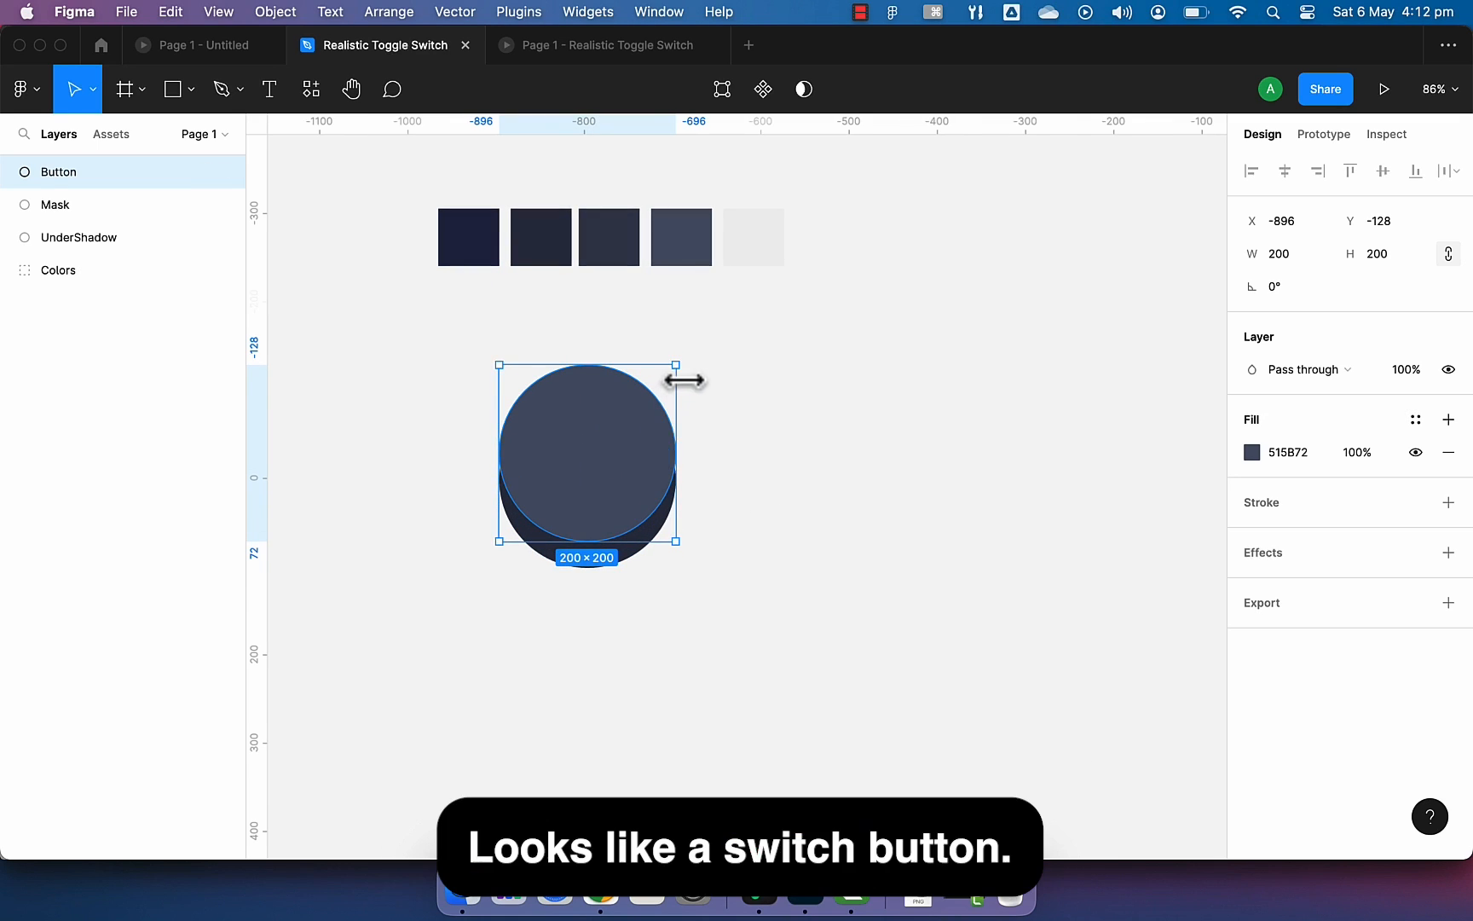
drag(672, 362, 657, 385)
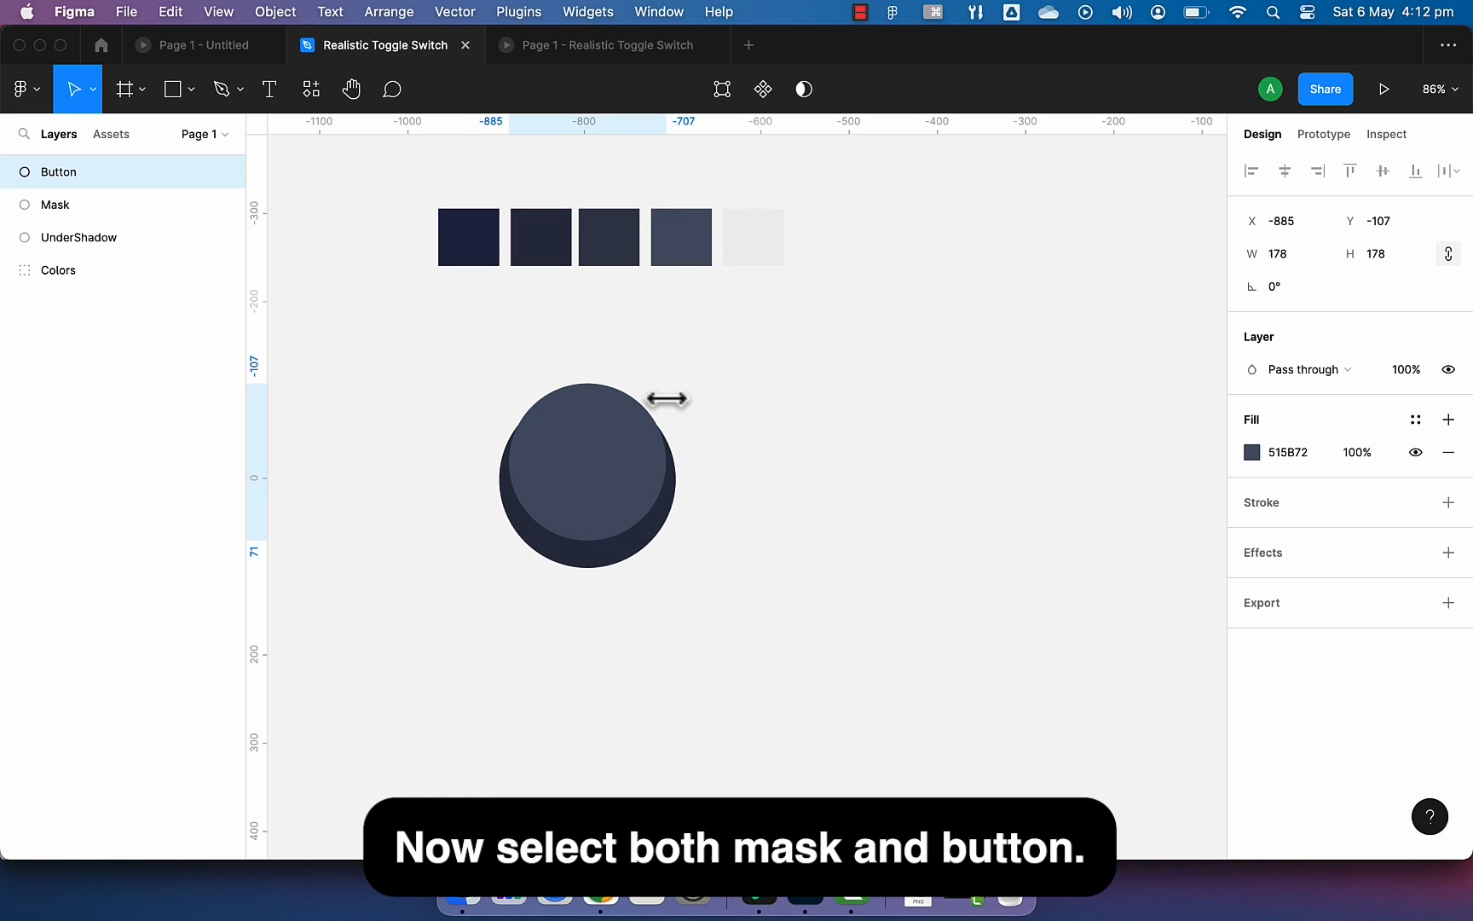
- Select Mask and Button together and apply Use as mask
click(55, 205)
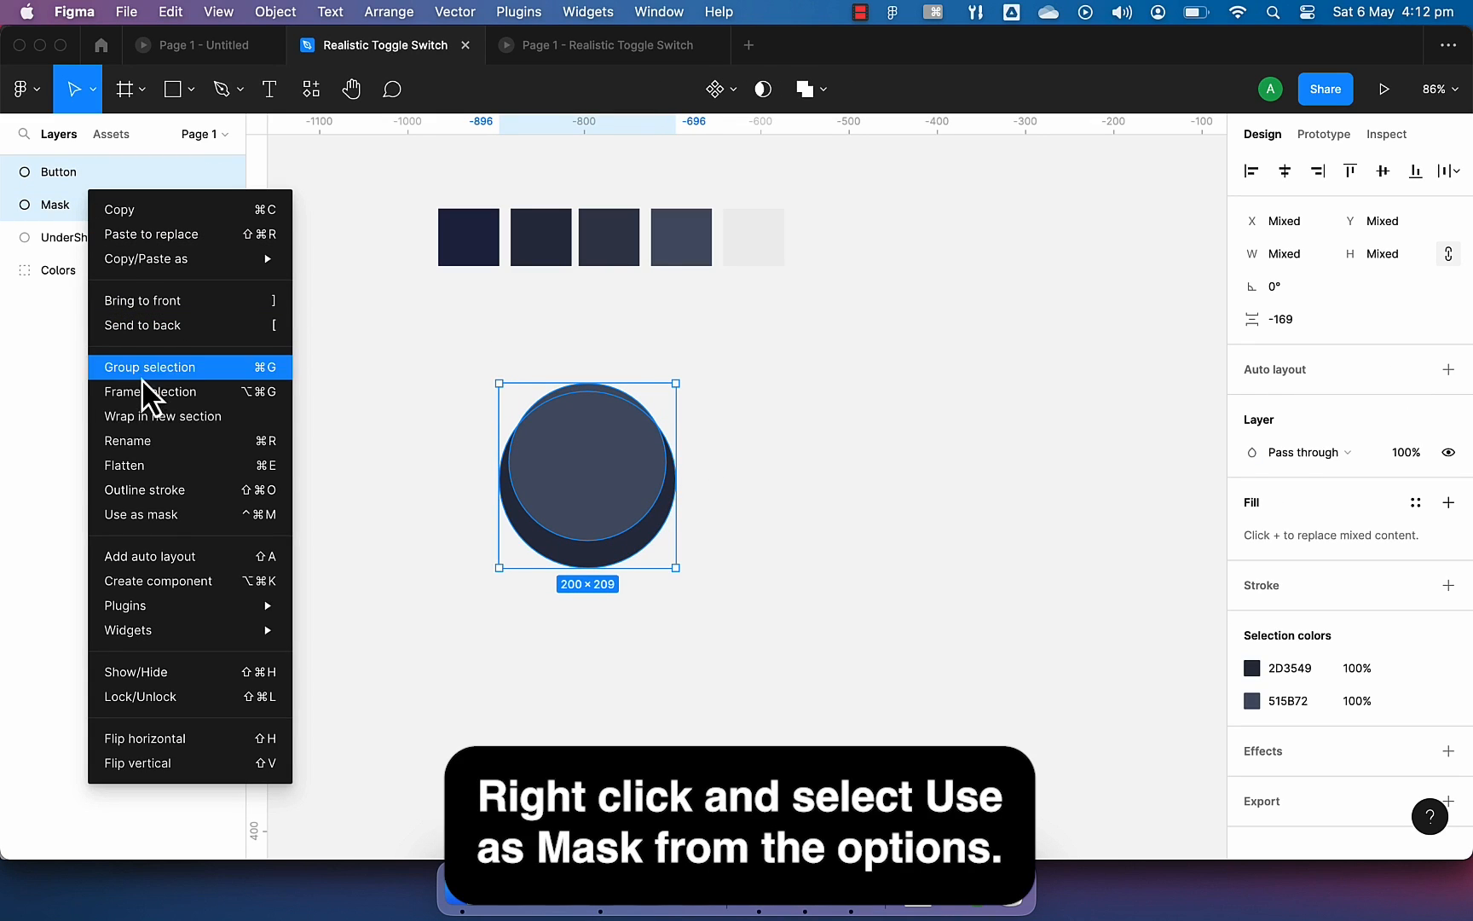
click(139, 514)
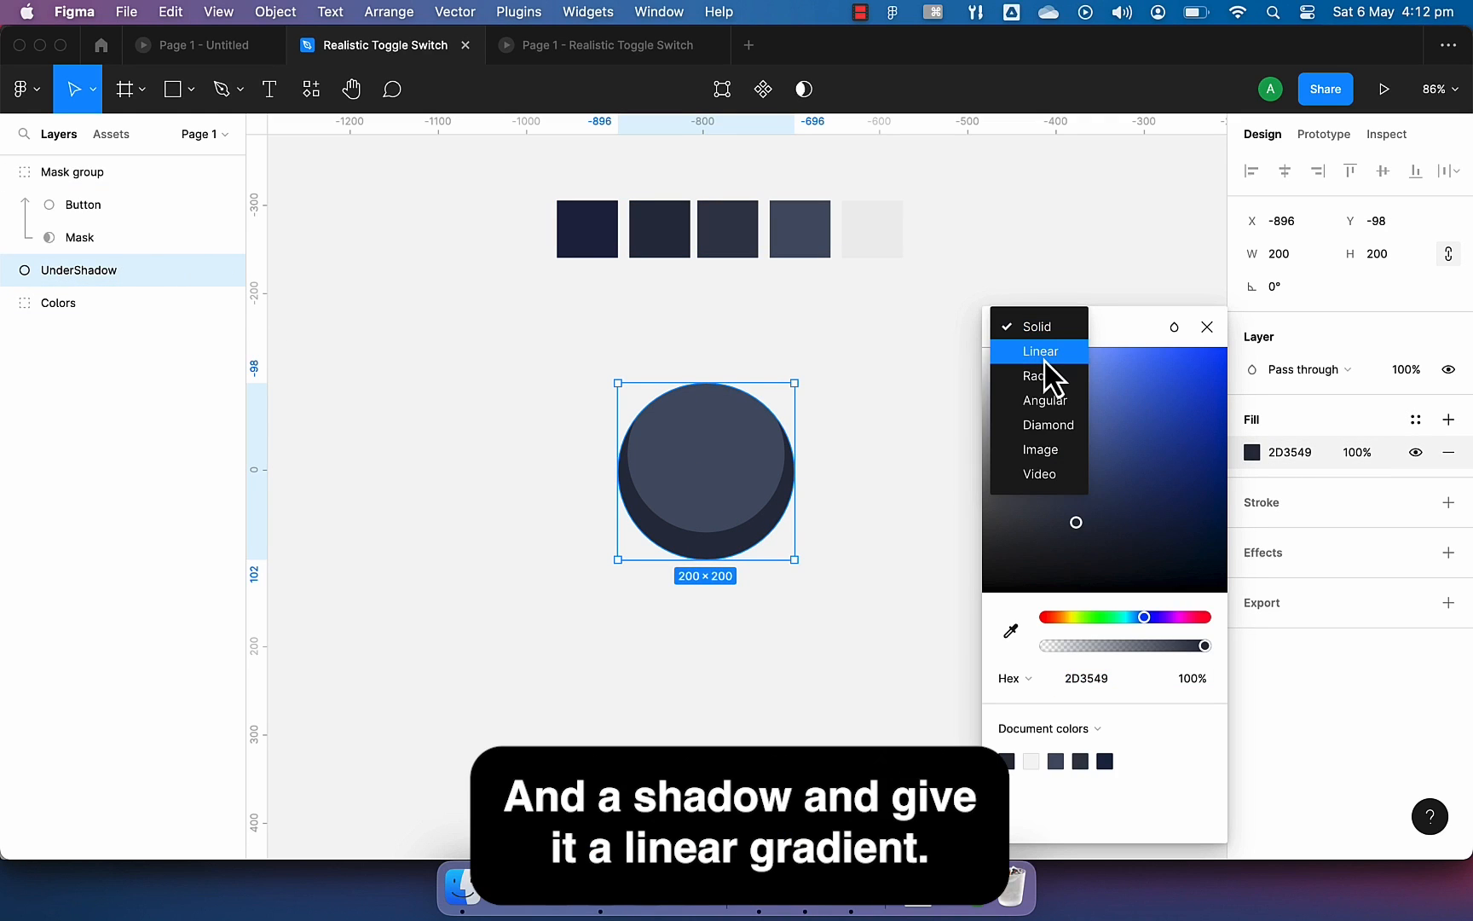
- Fill UnderShadow with a diagonal linear gradient of three palette blues
click(1039, 351)
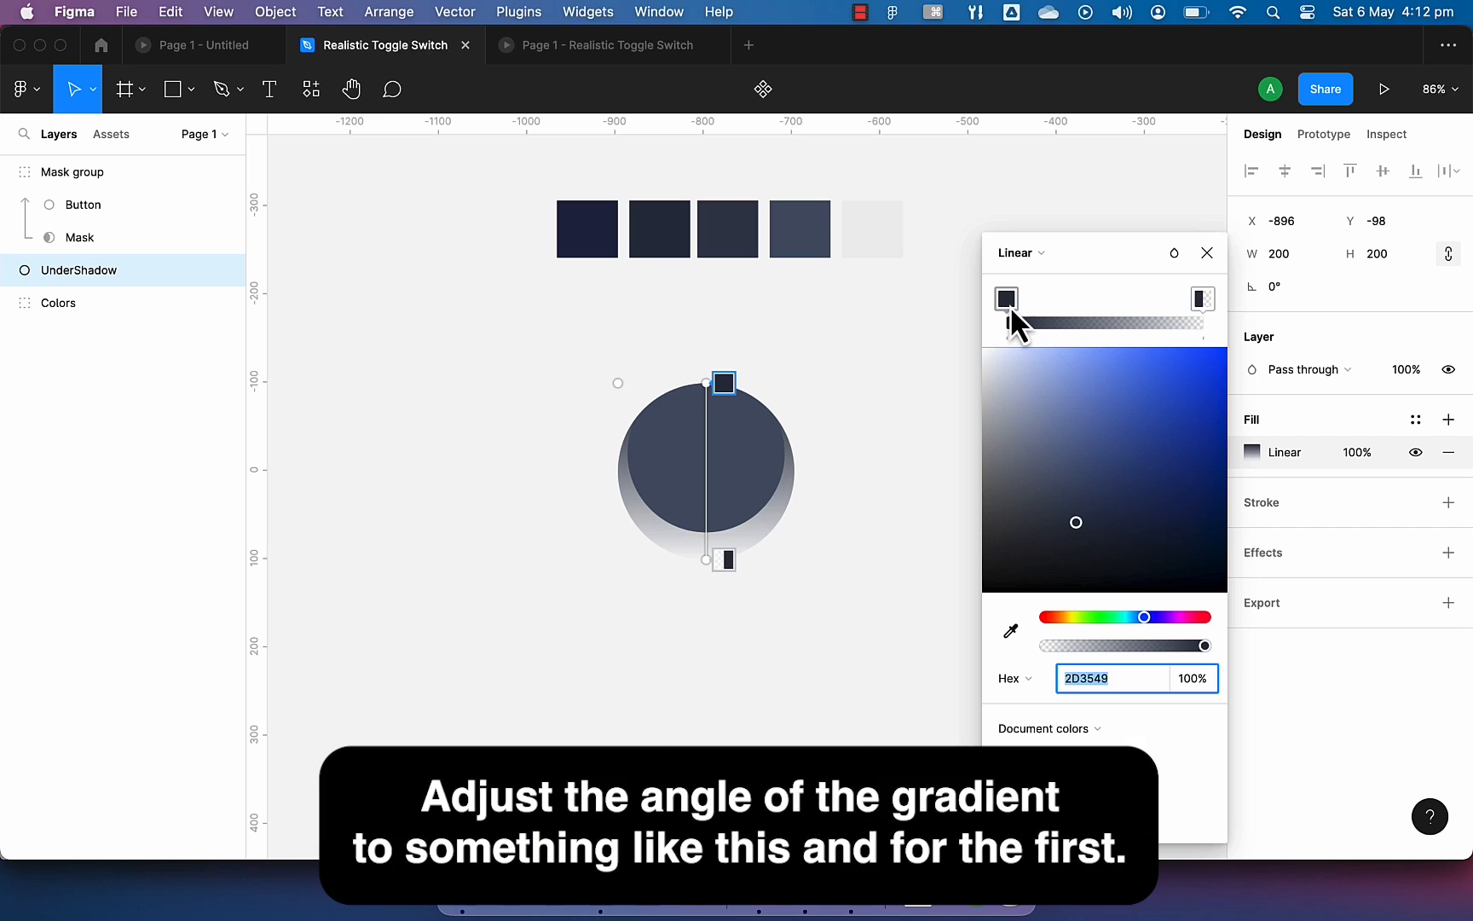
click(1006, 299)
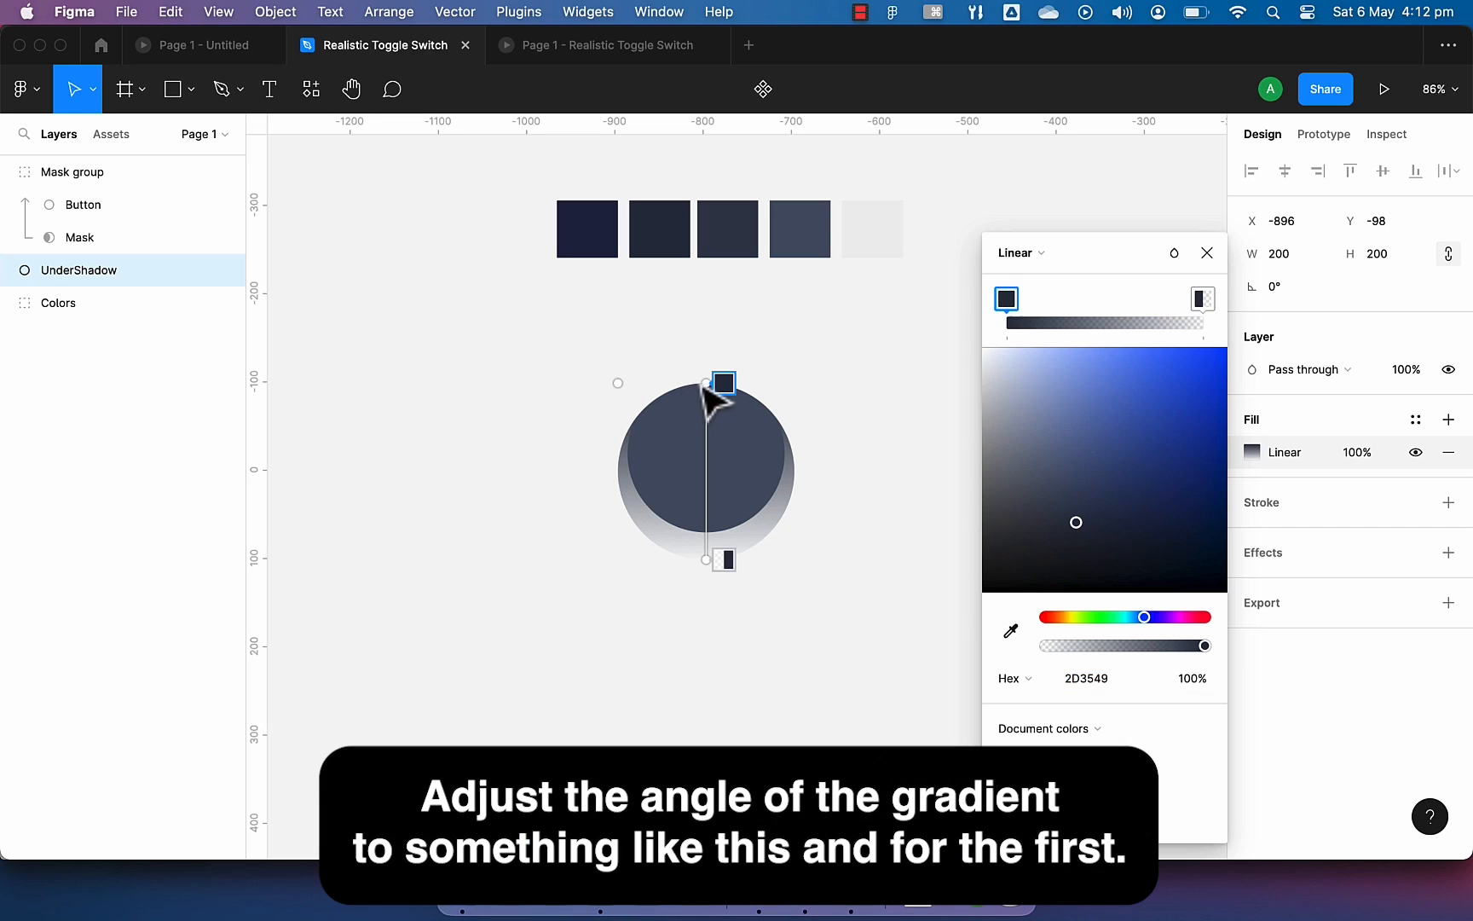
drag(724, 383, 625, 427)
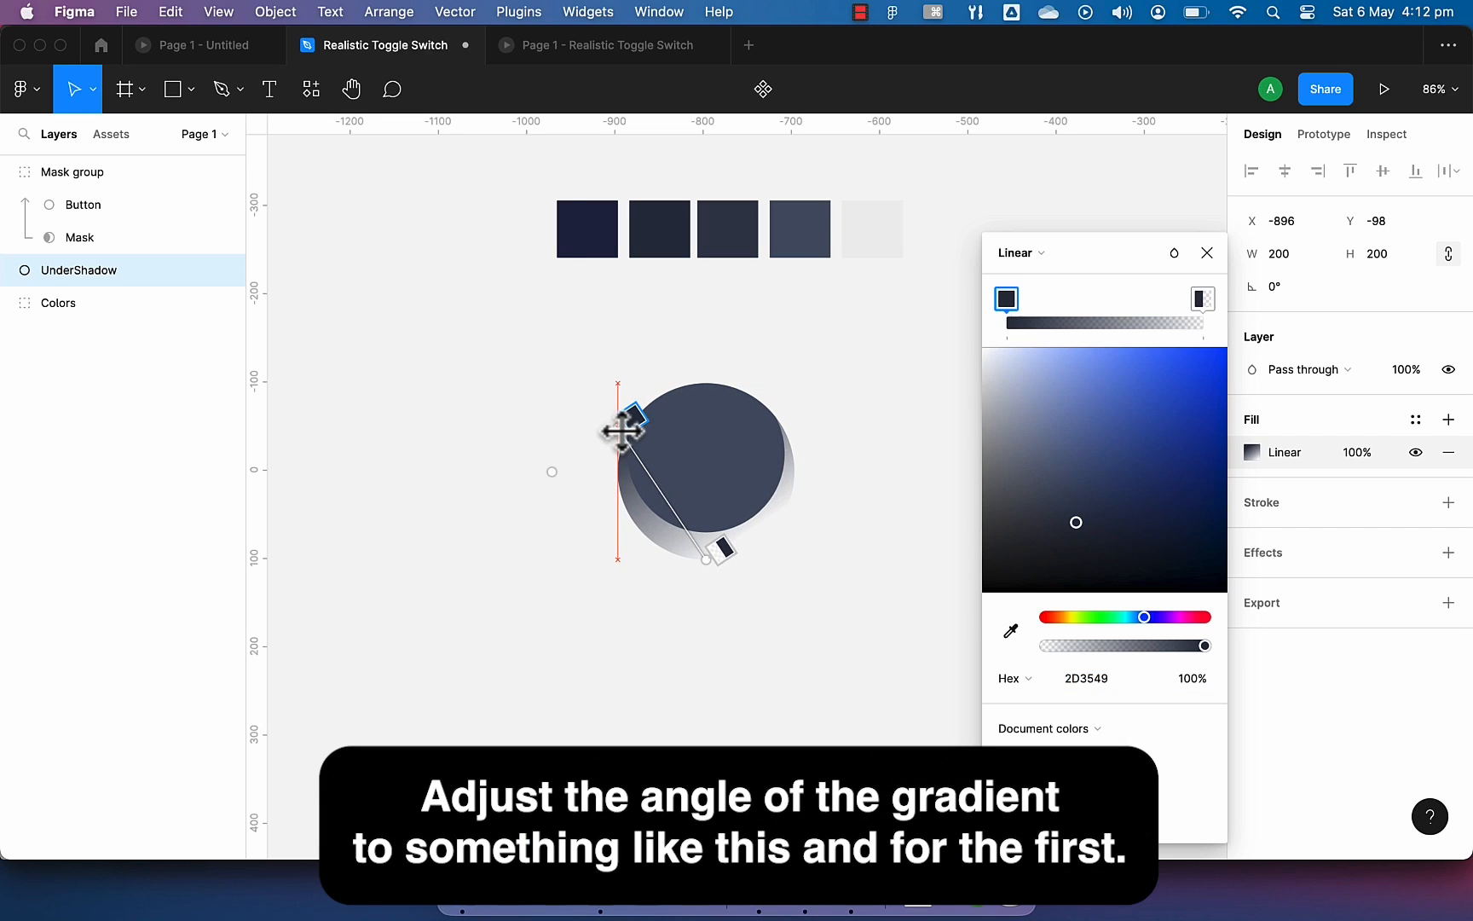
drag(724, 550, 799, 560)
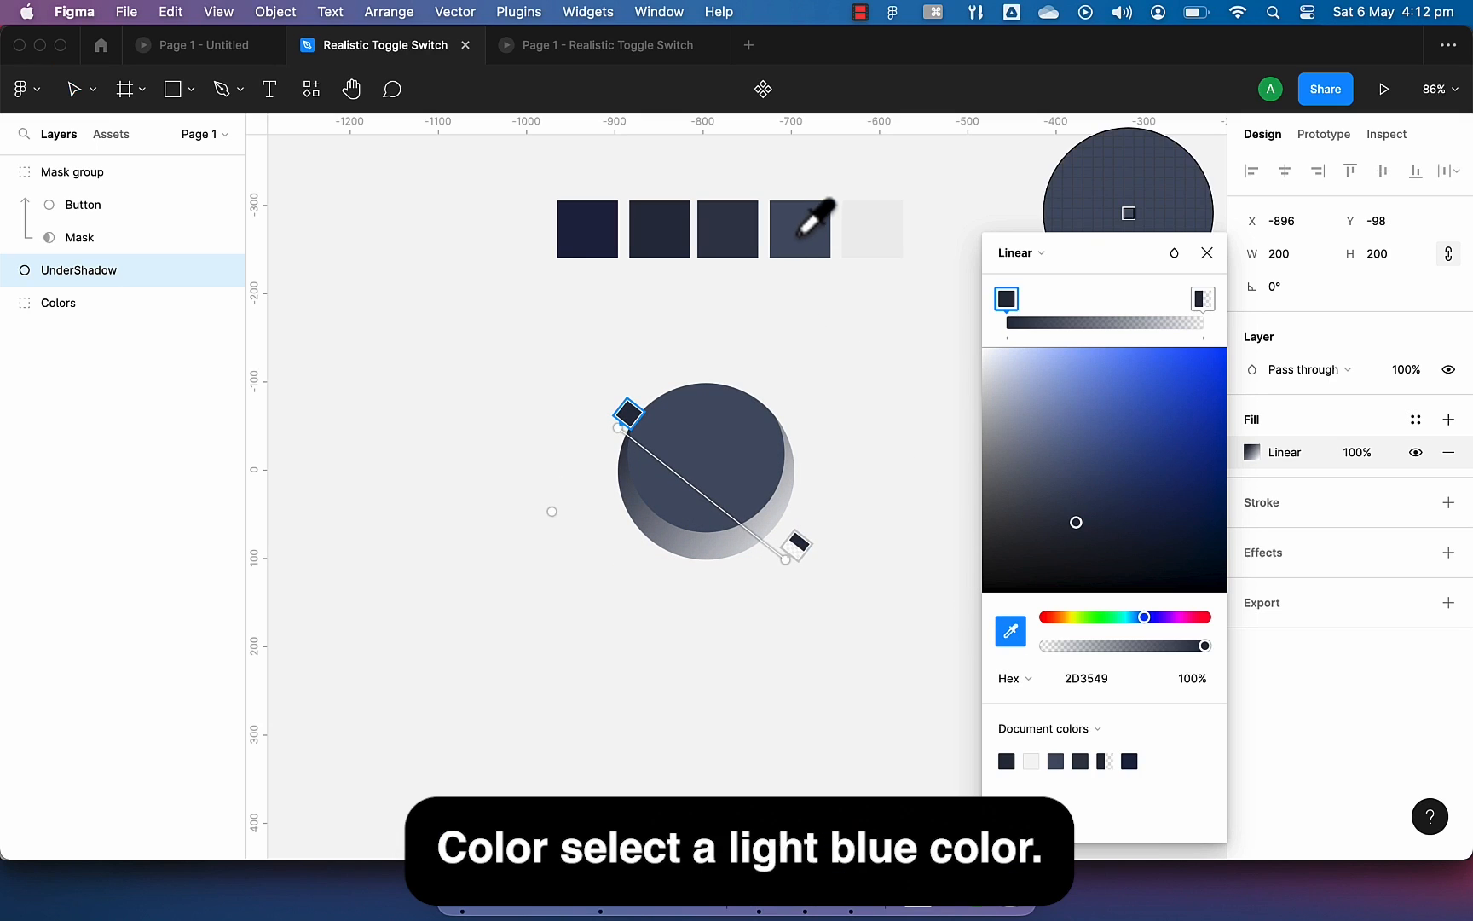
click(1087, 319)
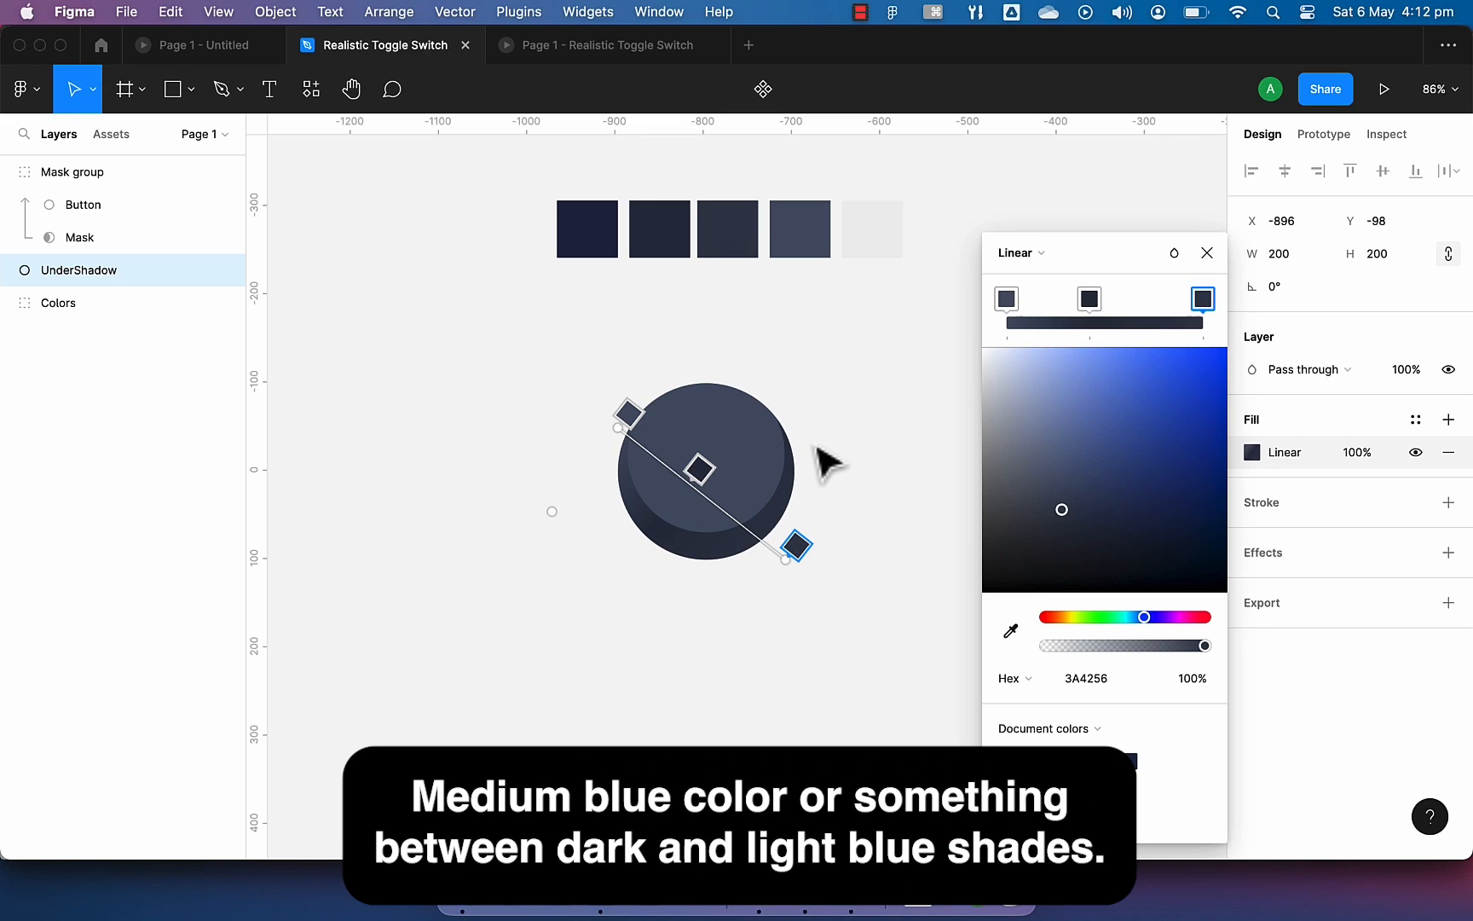
mouse_move(1210, 254)
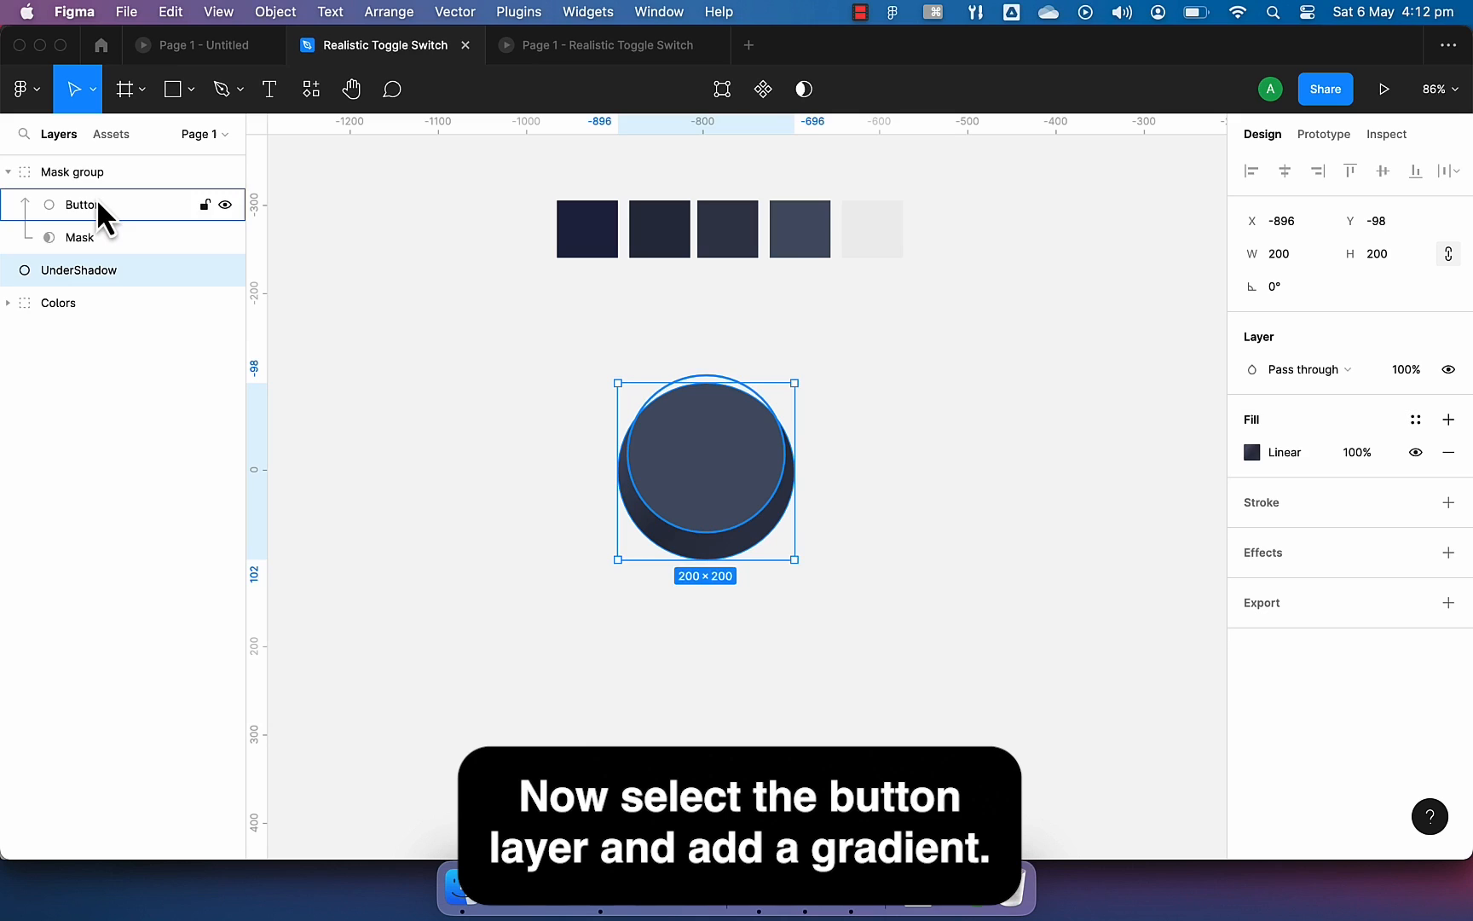
- Fill Button with a diagonal linear gradient from dark blue to light blue
click(1251, 452)
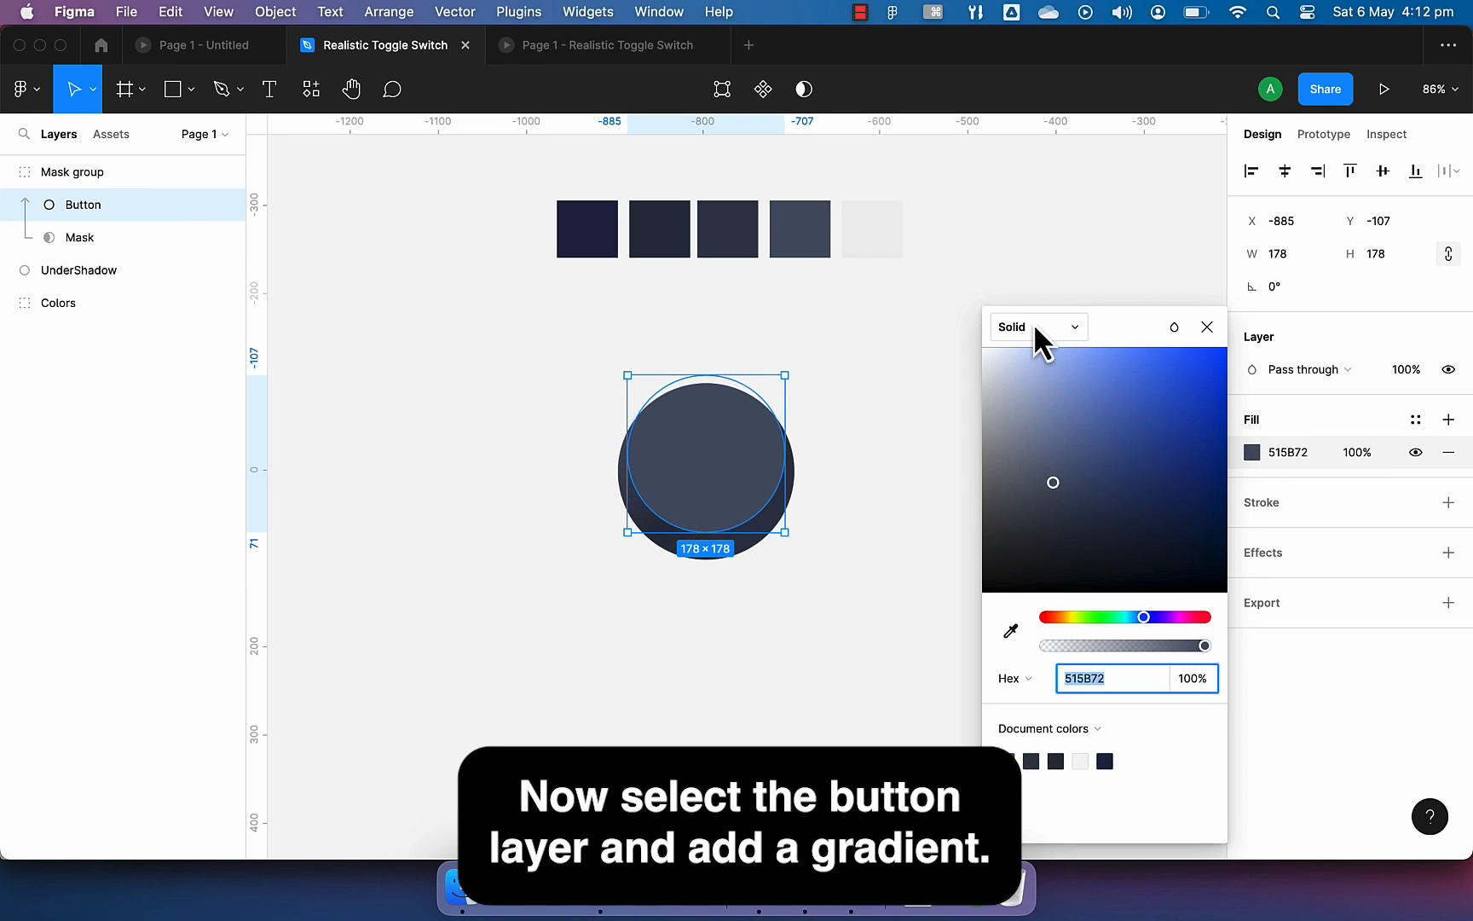
click(1034, 327)
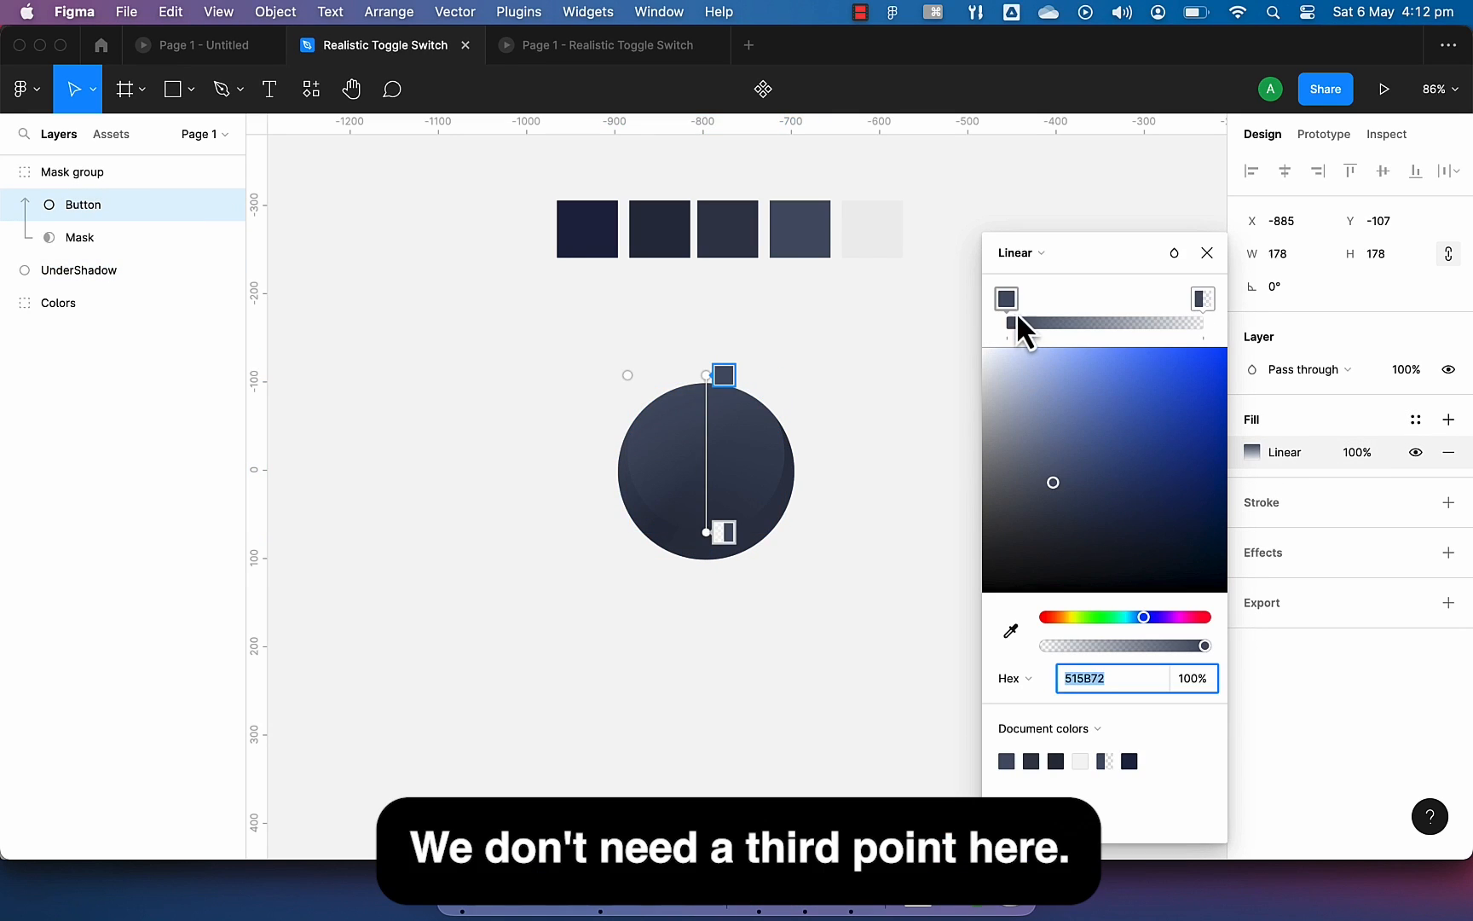
click(1006, 298)
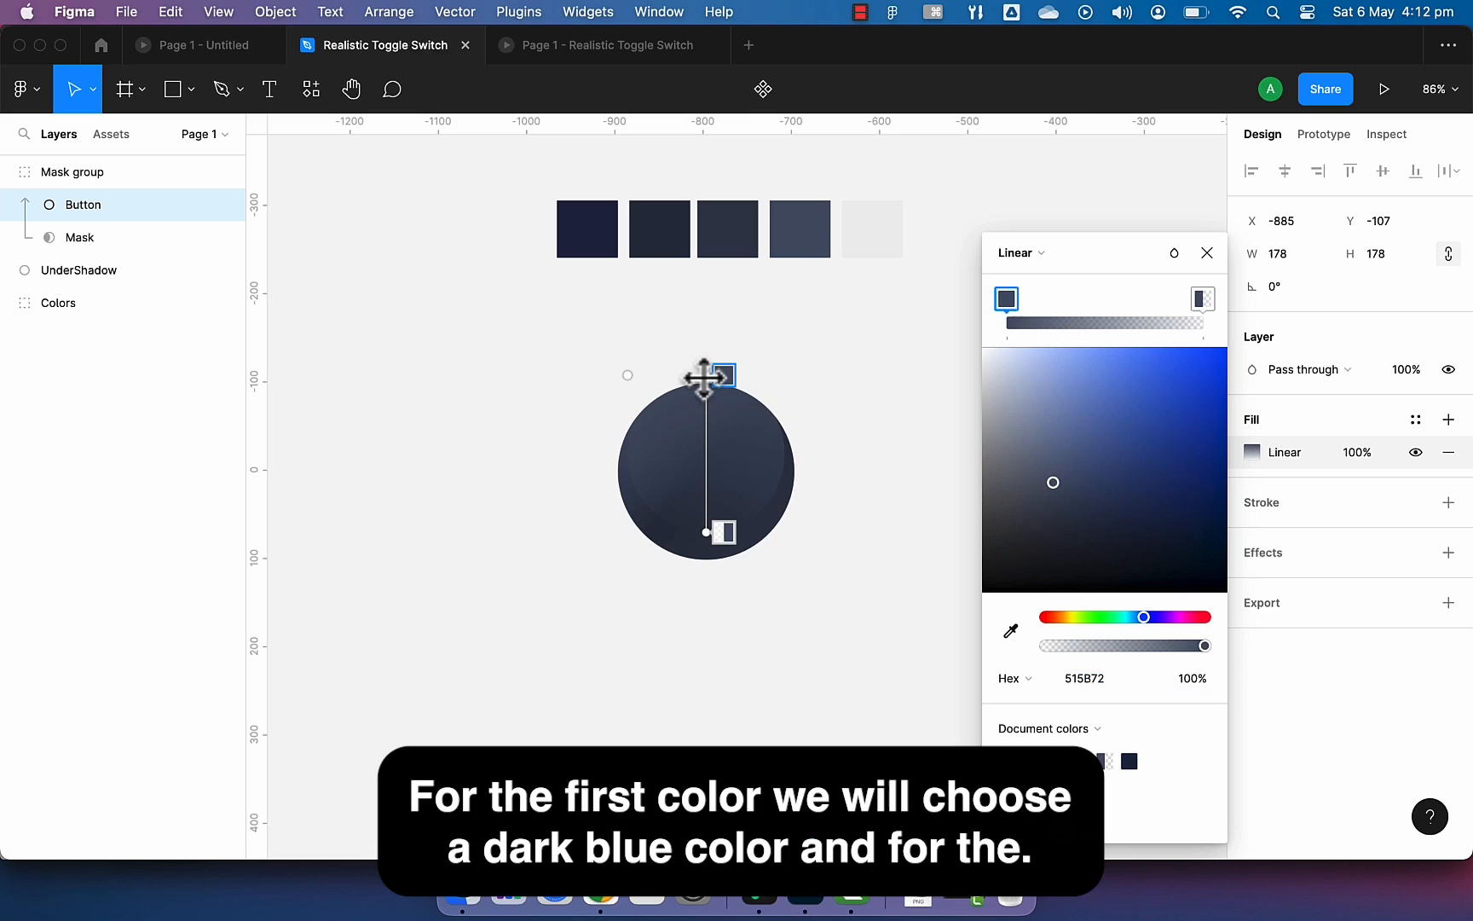
drag(719, 376, 644, 385)
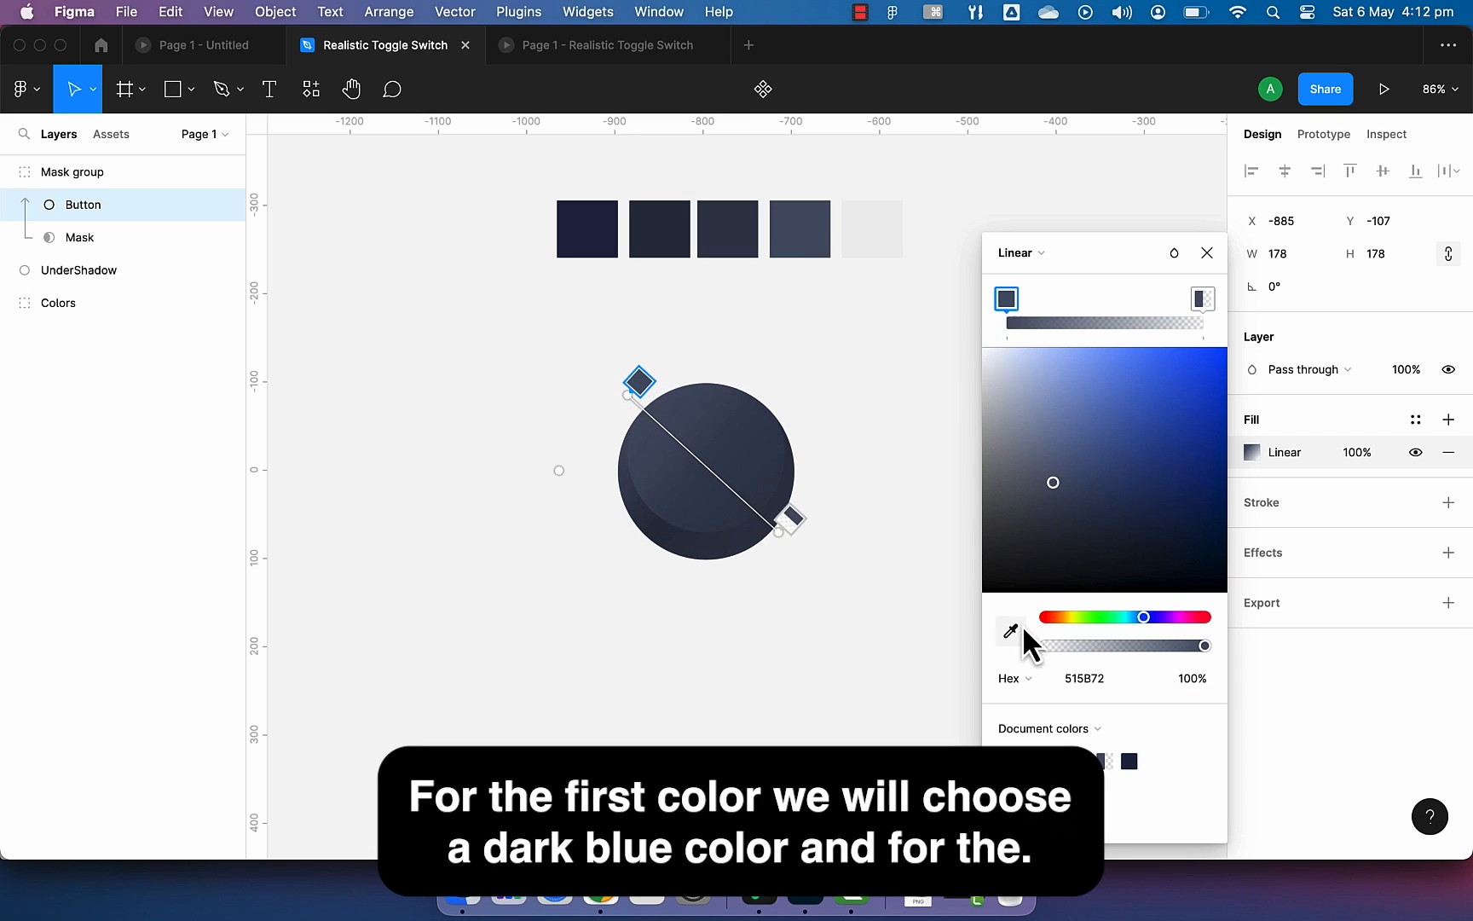
click(1203, 298)
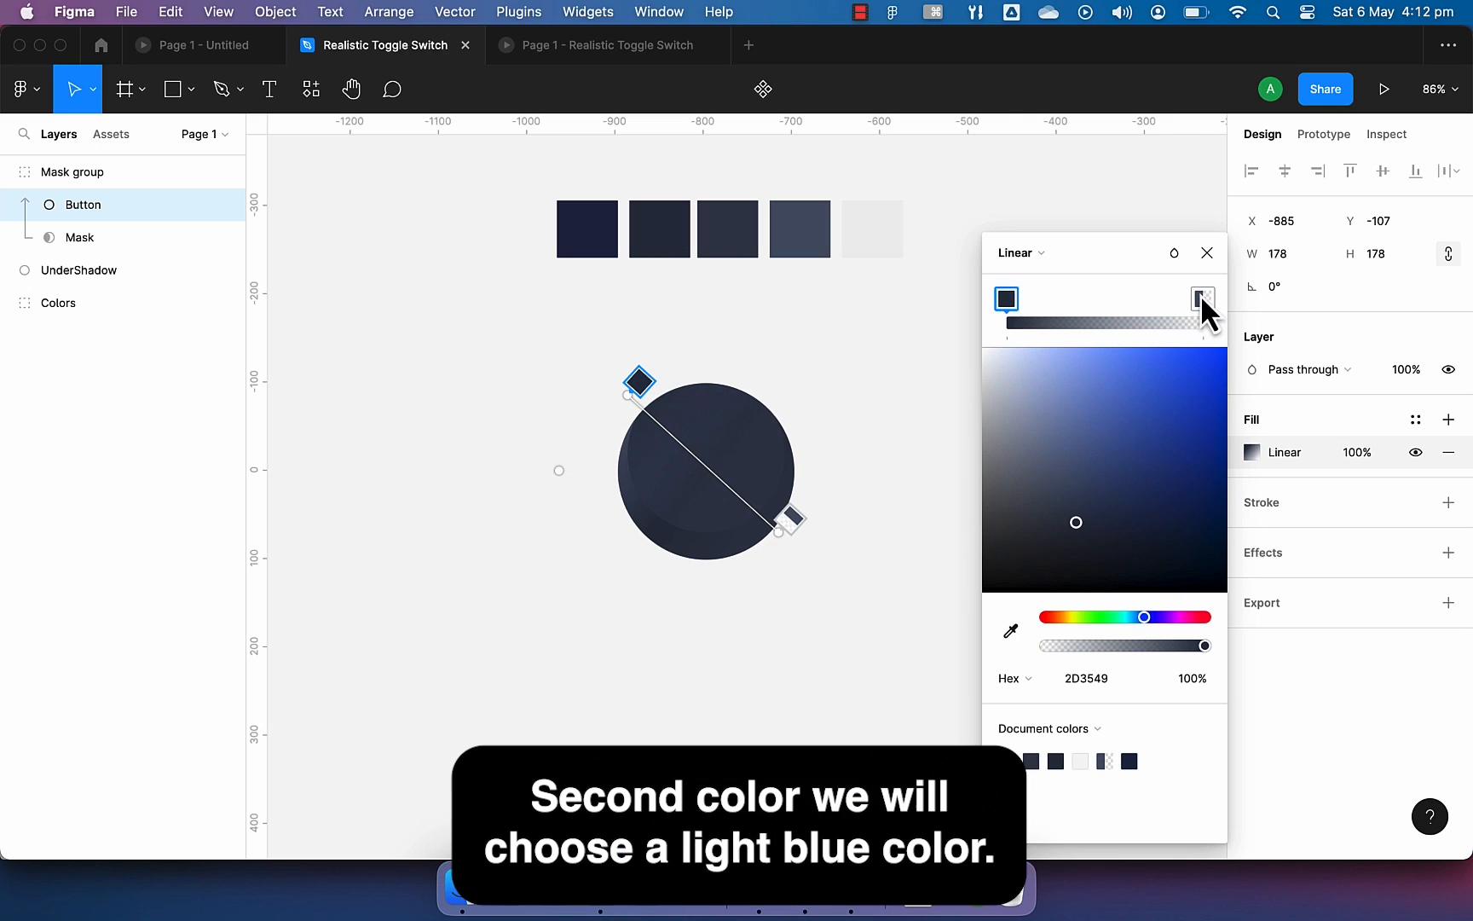
click(1202, 298)
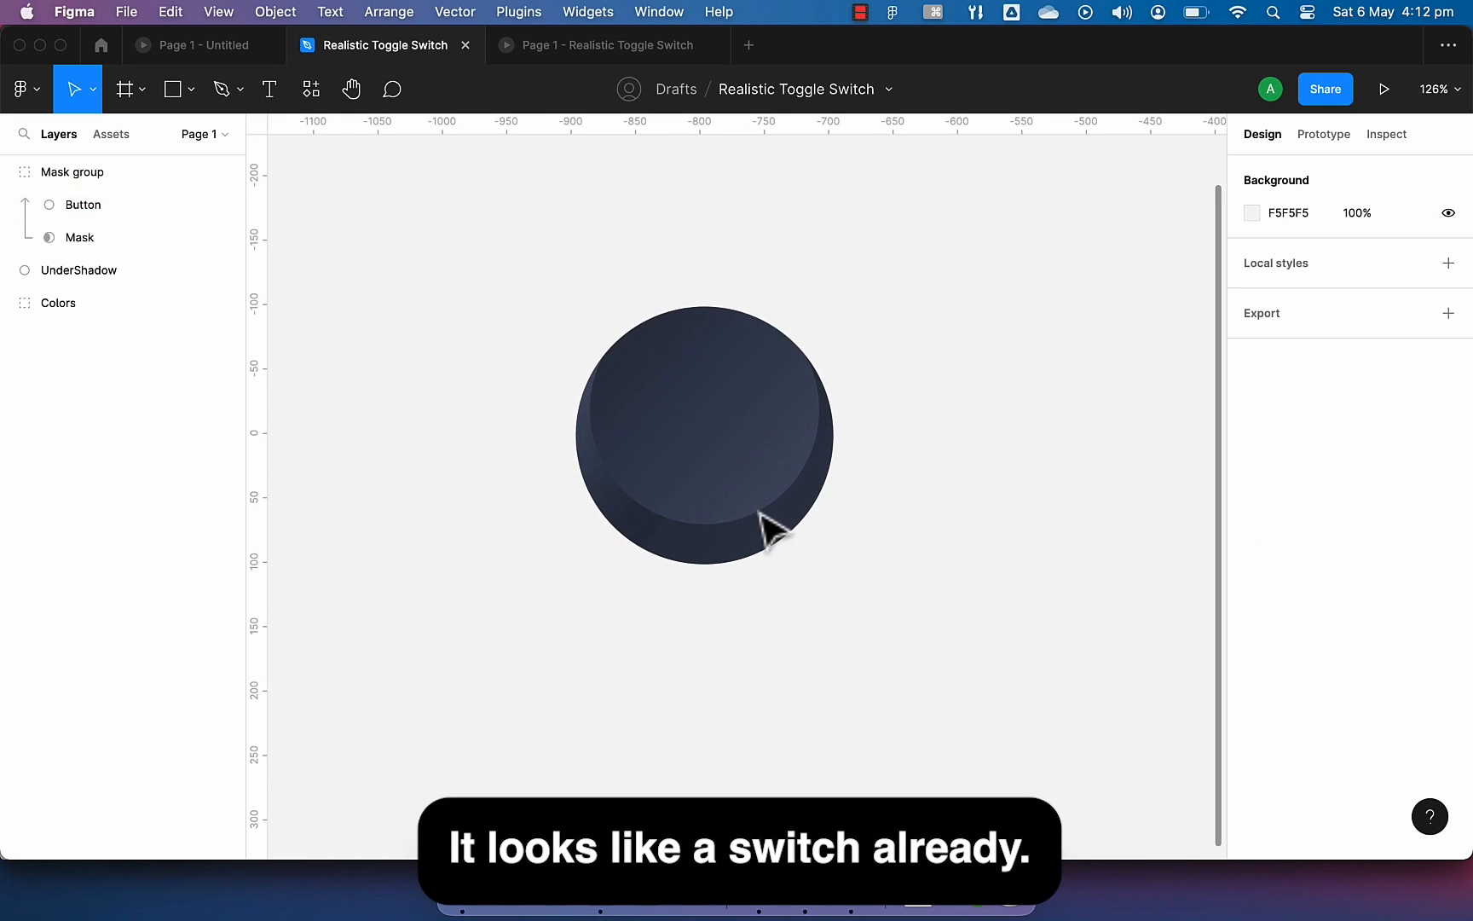
- Duplicate UnderShadow as Outline below it, with solid DDDDDD fill, enlarged to 234×234
click(84, 269)
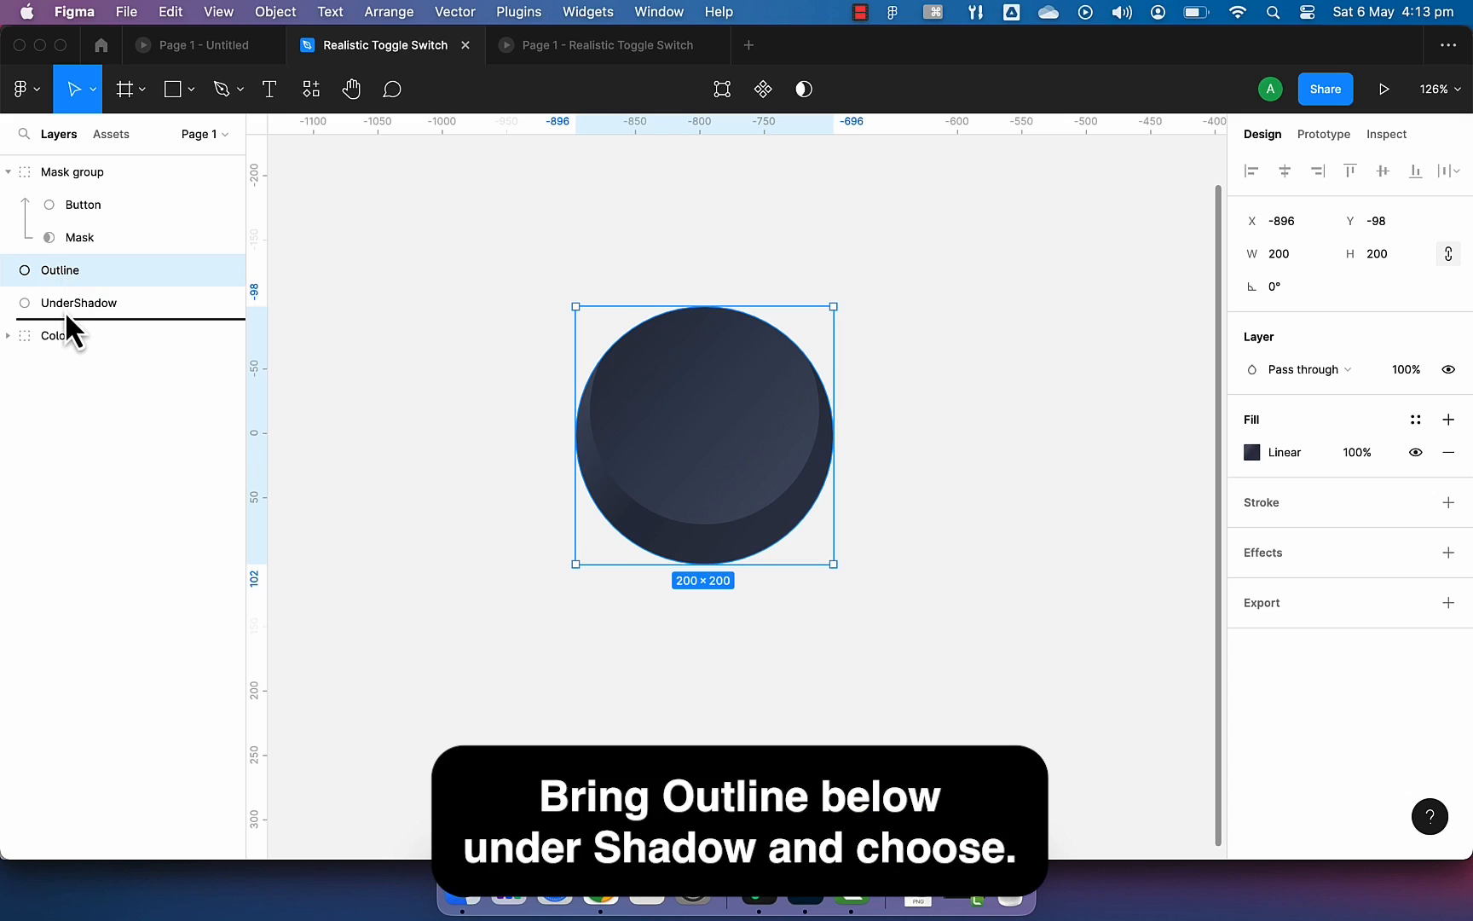
drag(58, 269, 70, 310)
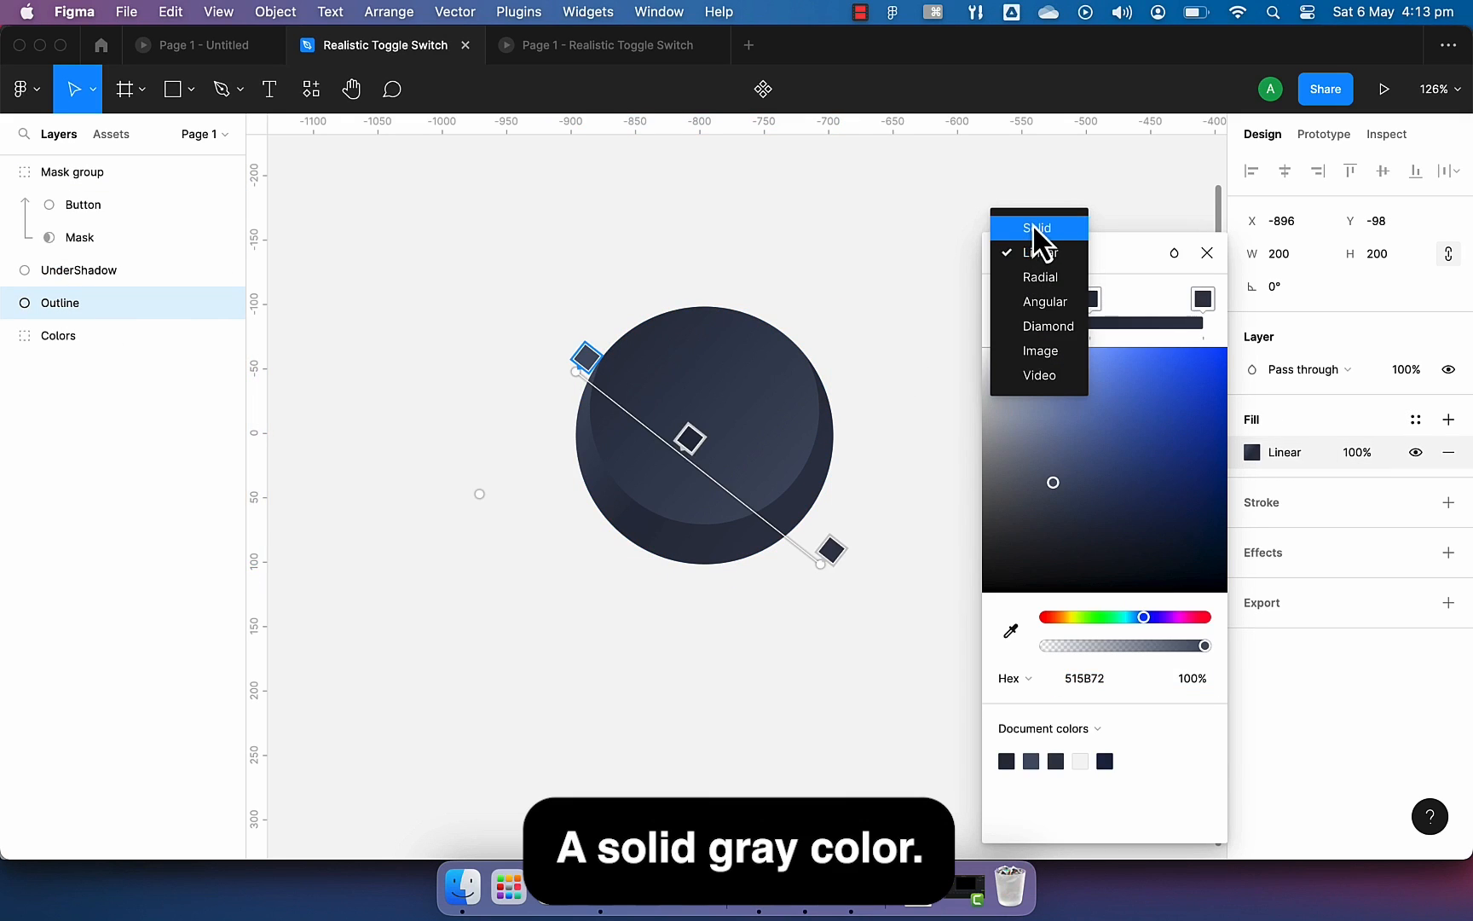
click(1036, 228)
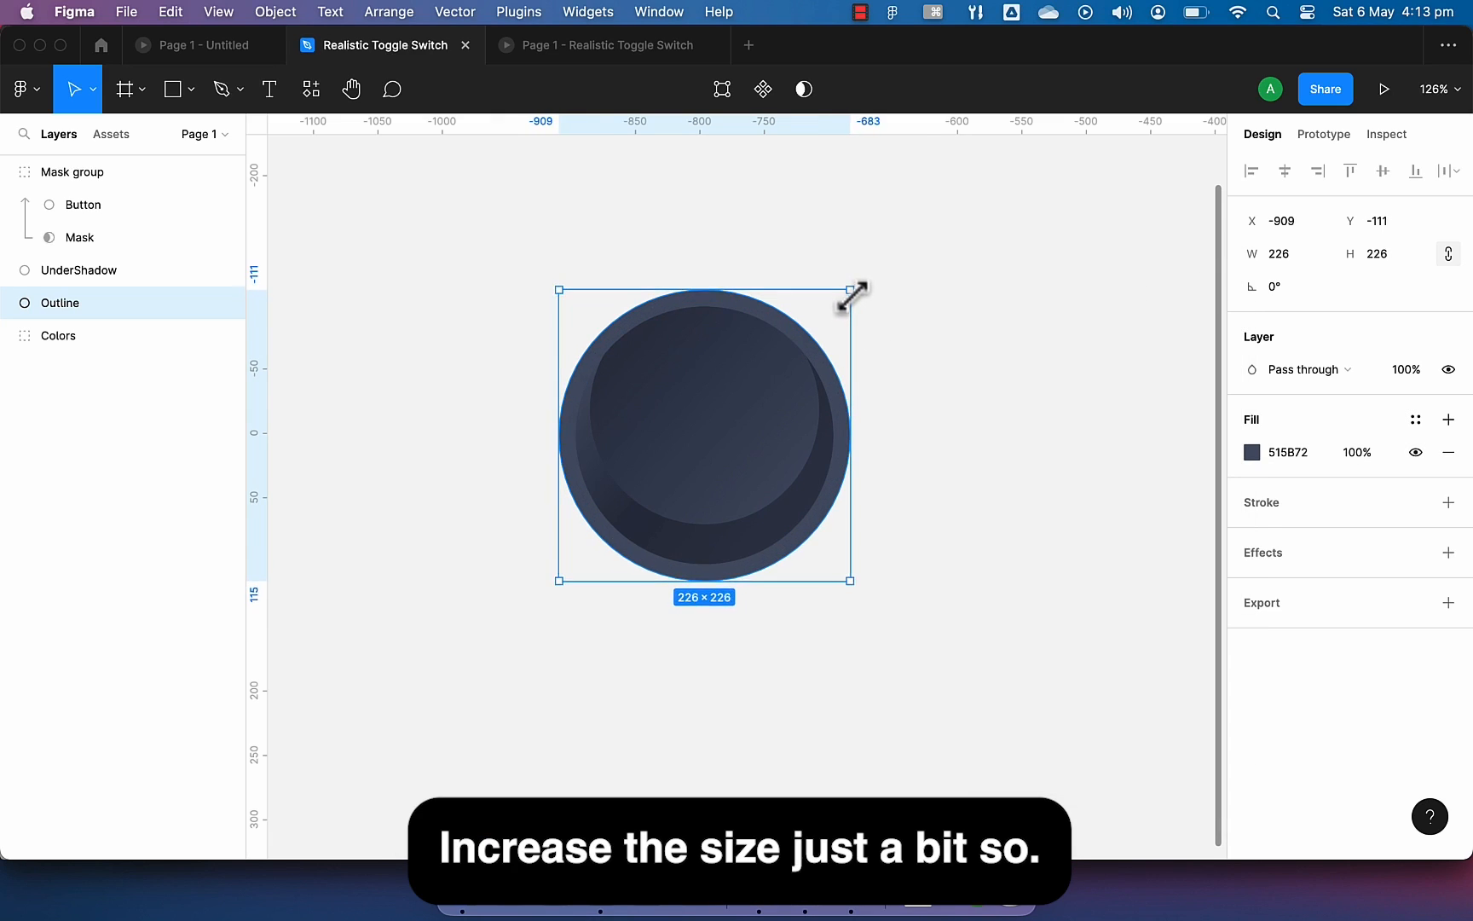
click(1251, 452)
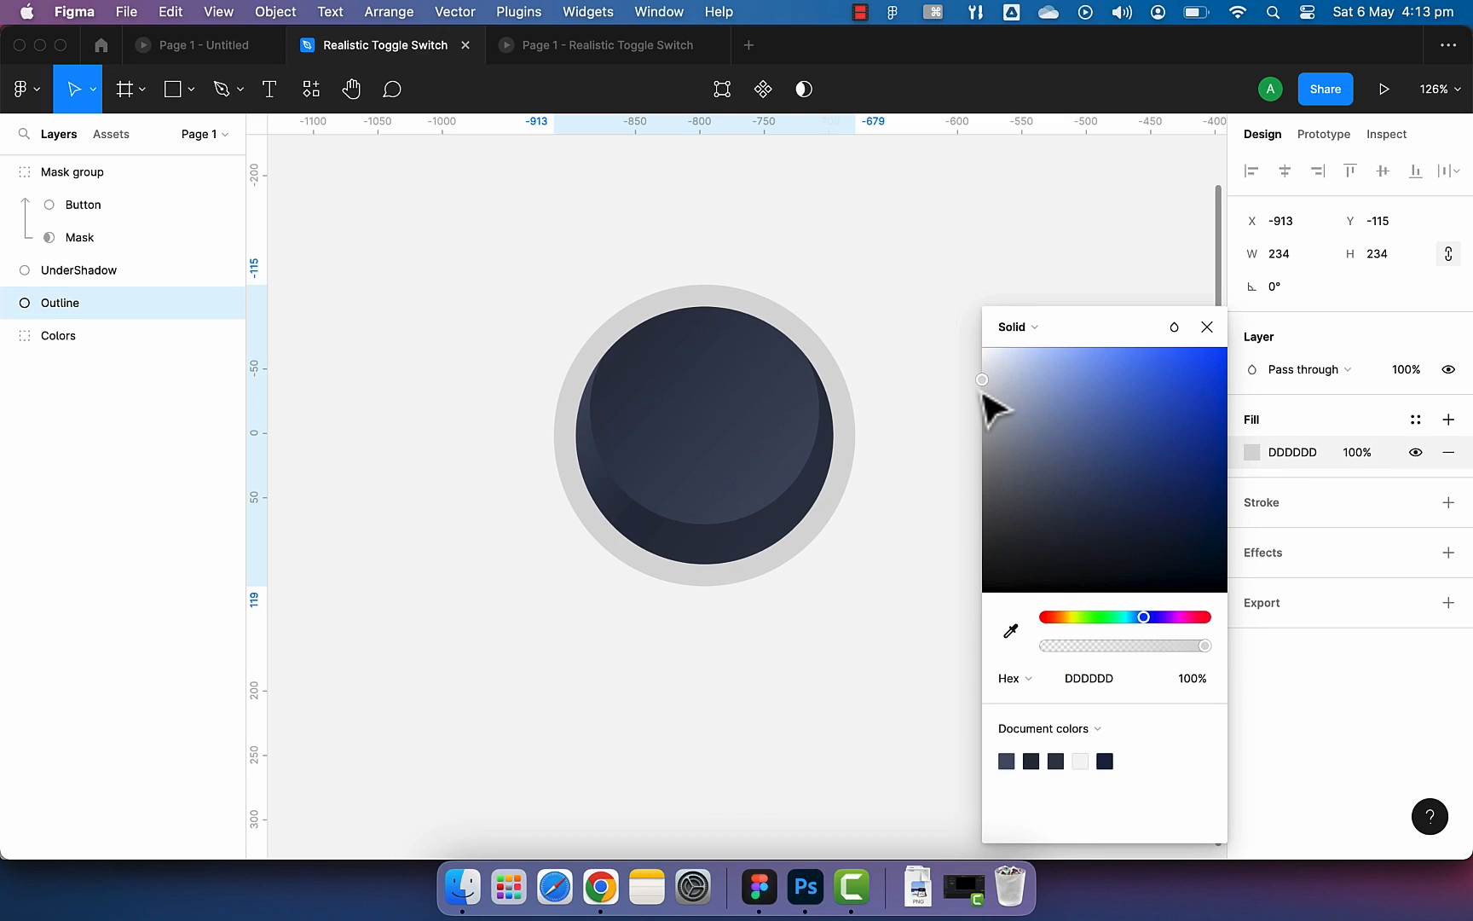
click(1207, 325)
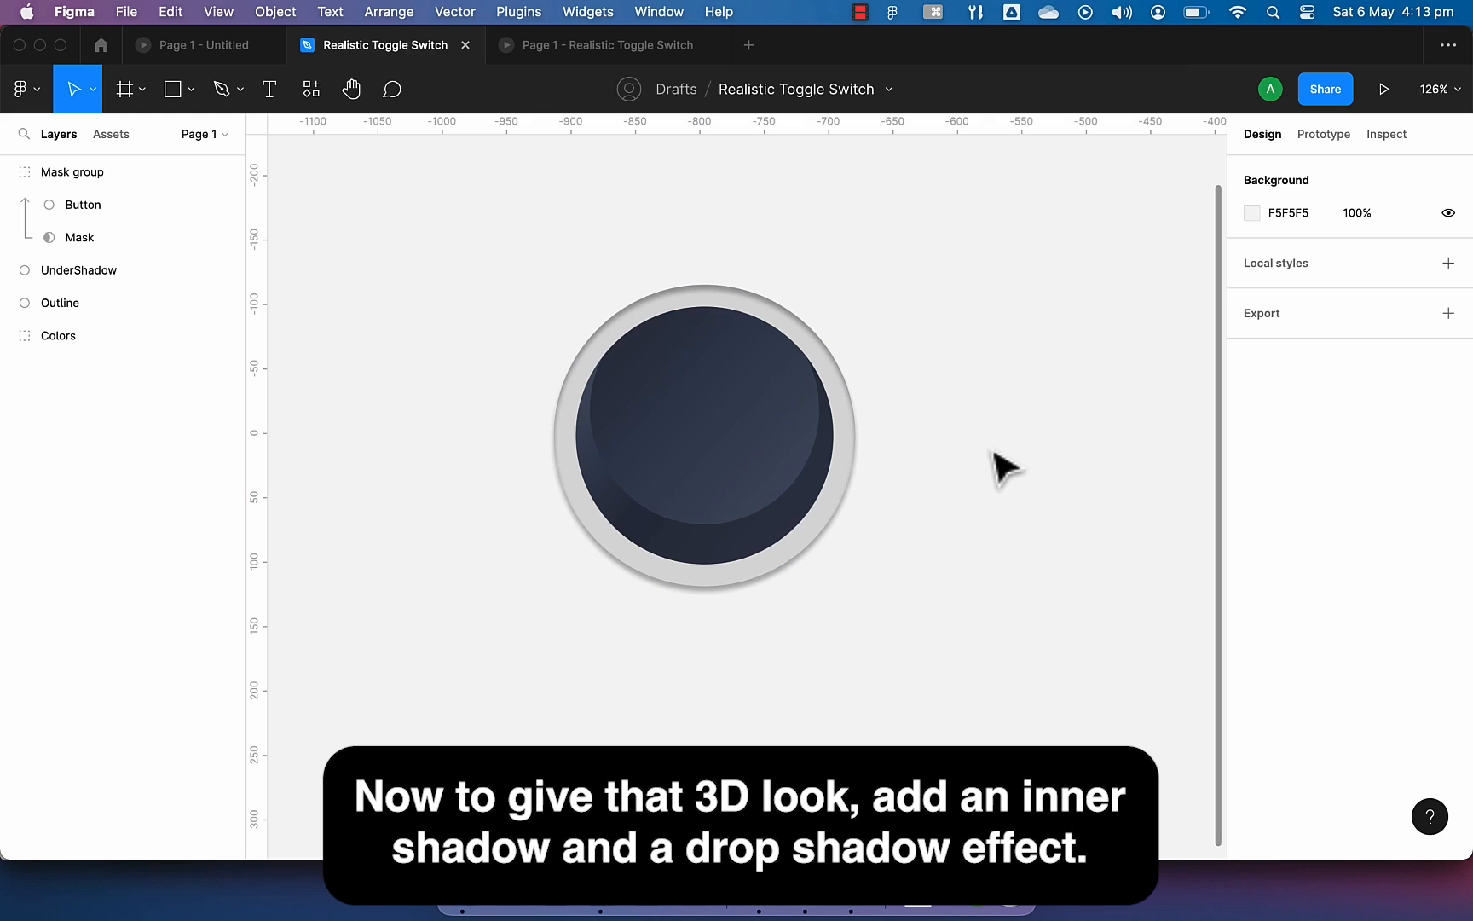
- Add a 202B4F stroke positioned outside the UnderShadow circle
click(82, 270)
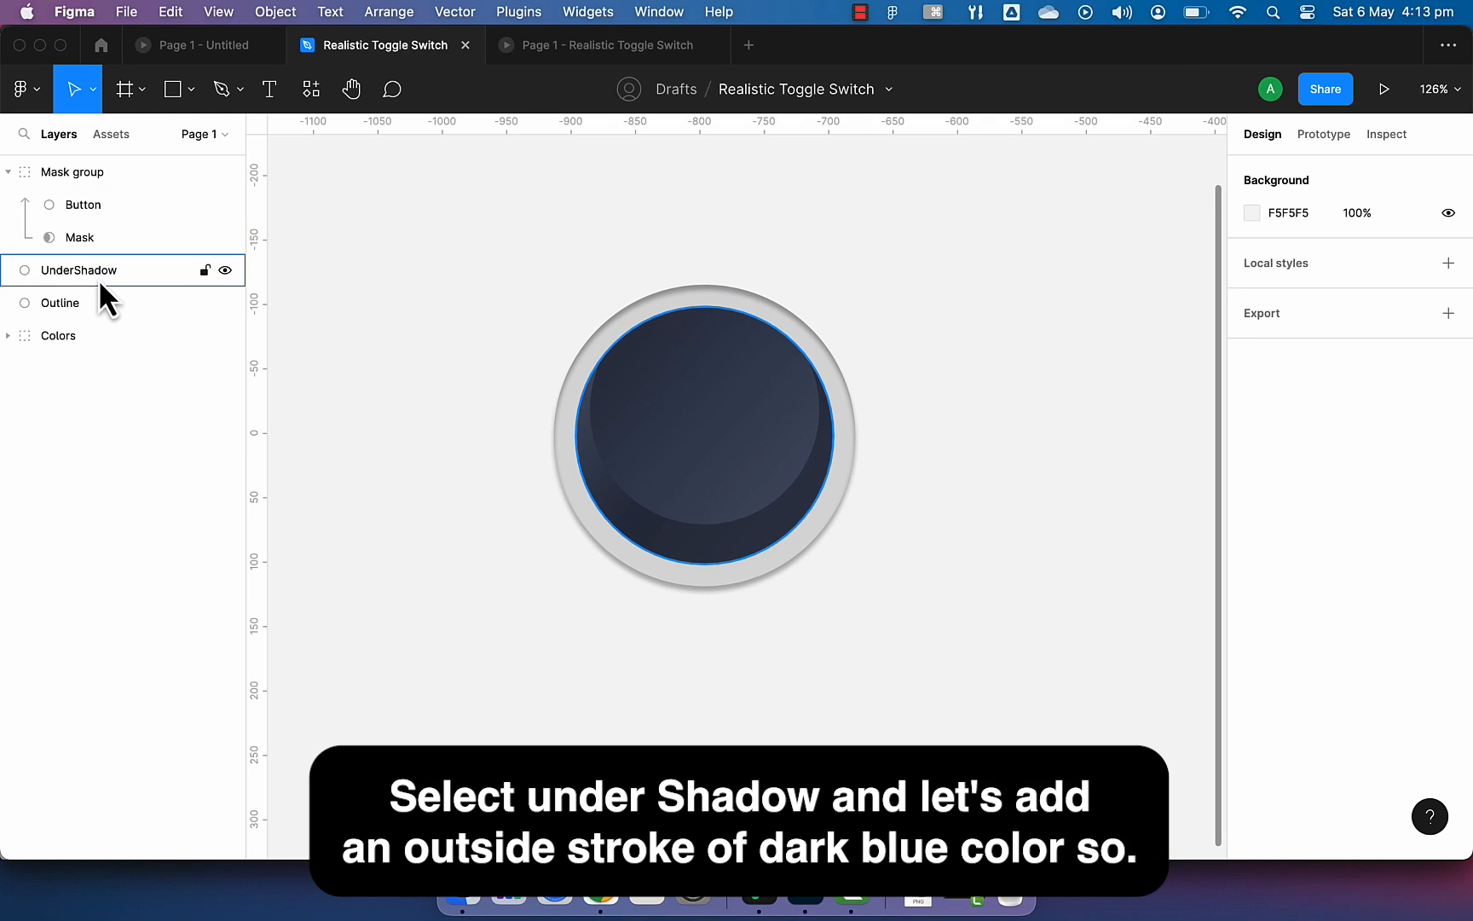
click(90, 270)
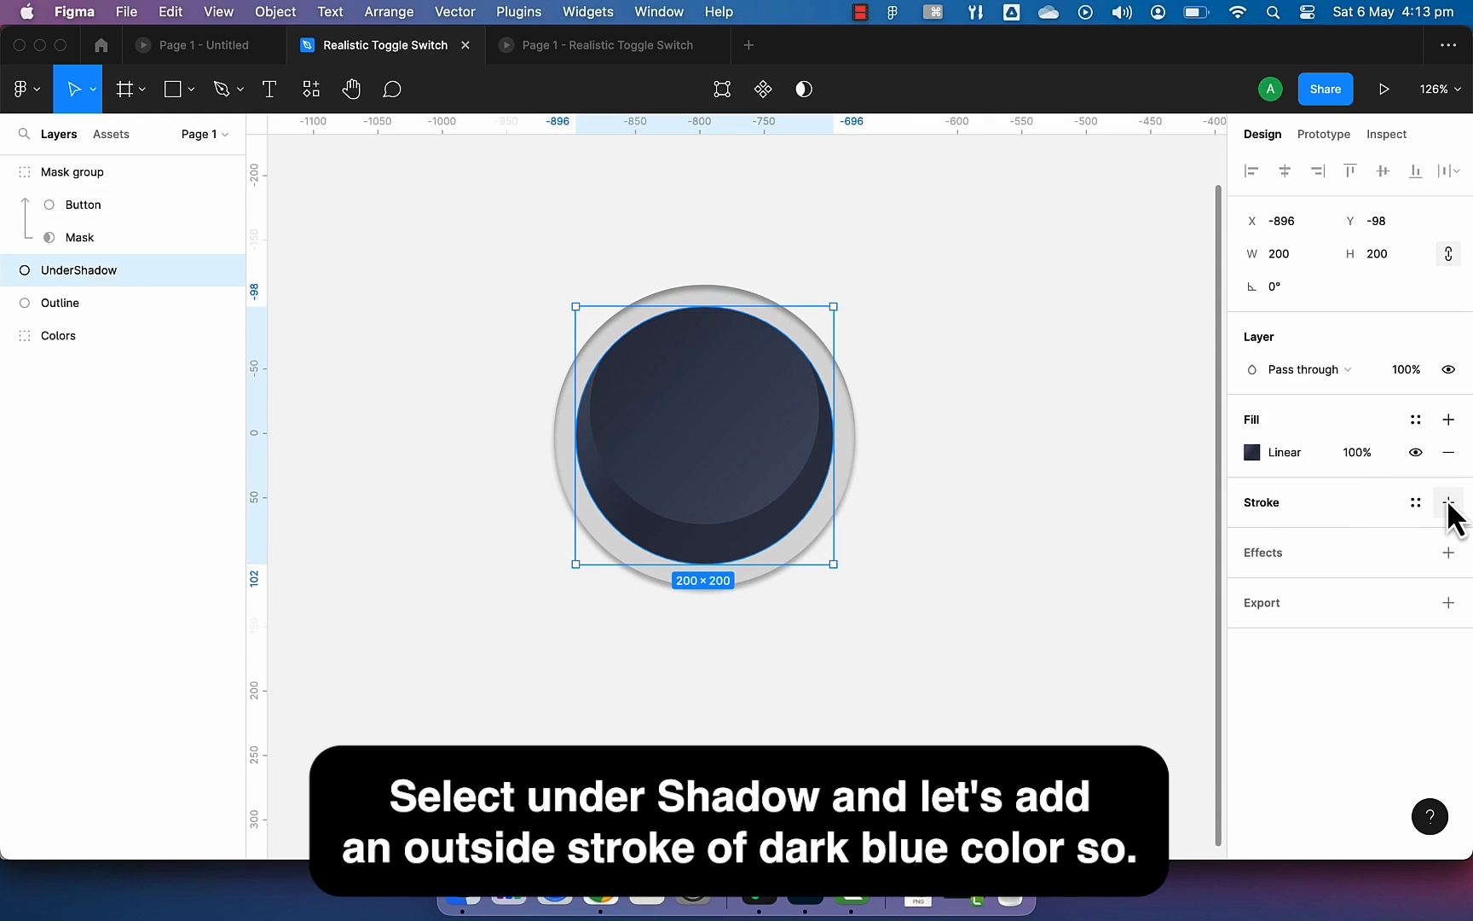
click(1448, 503)
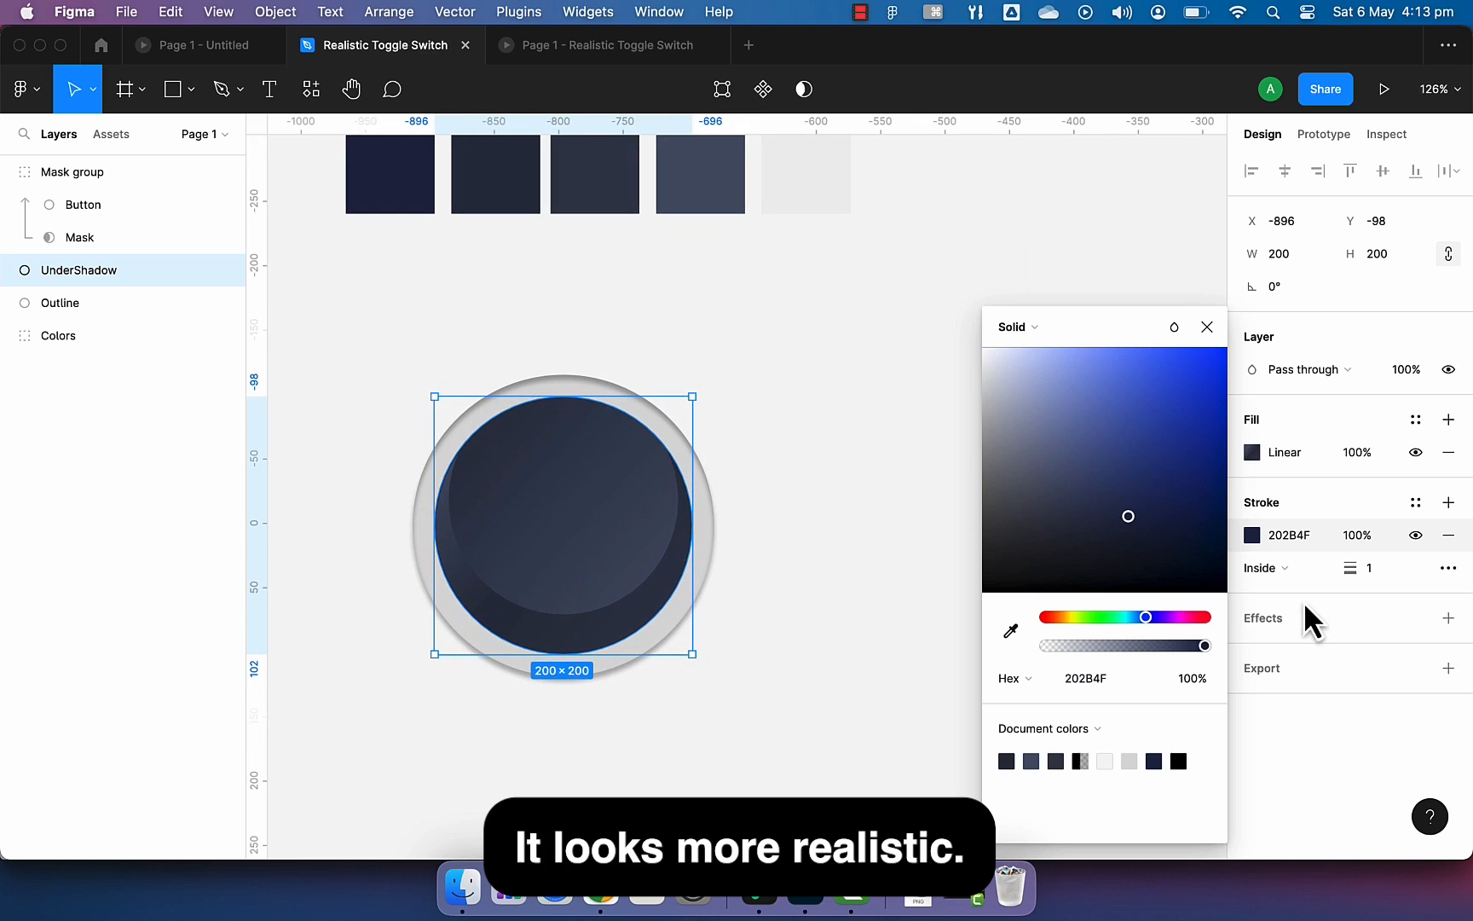
click(1368, 568)
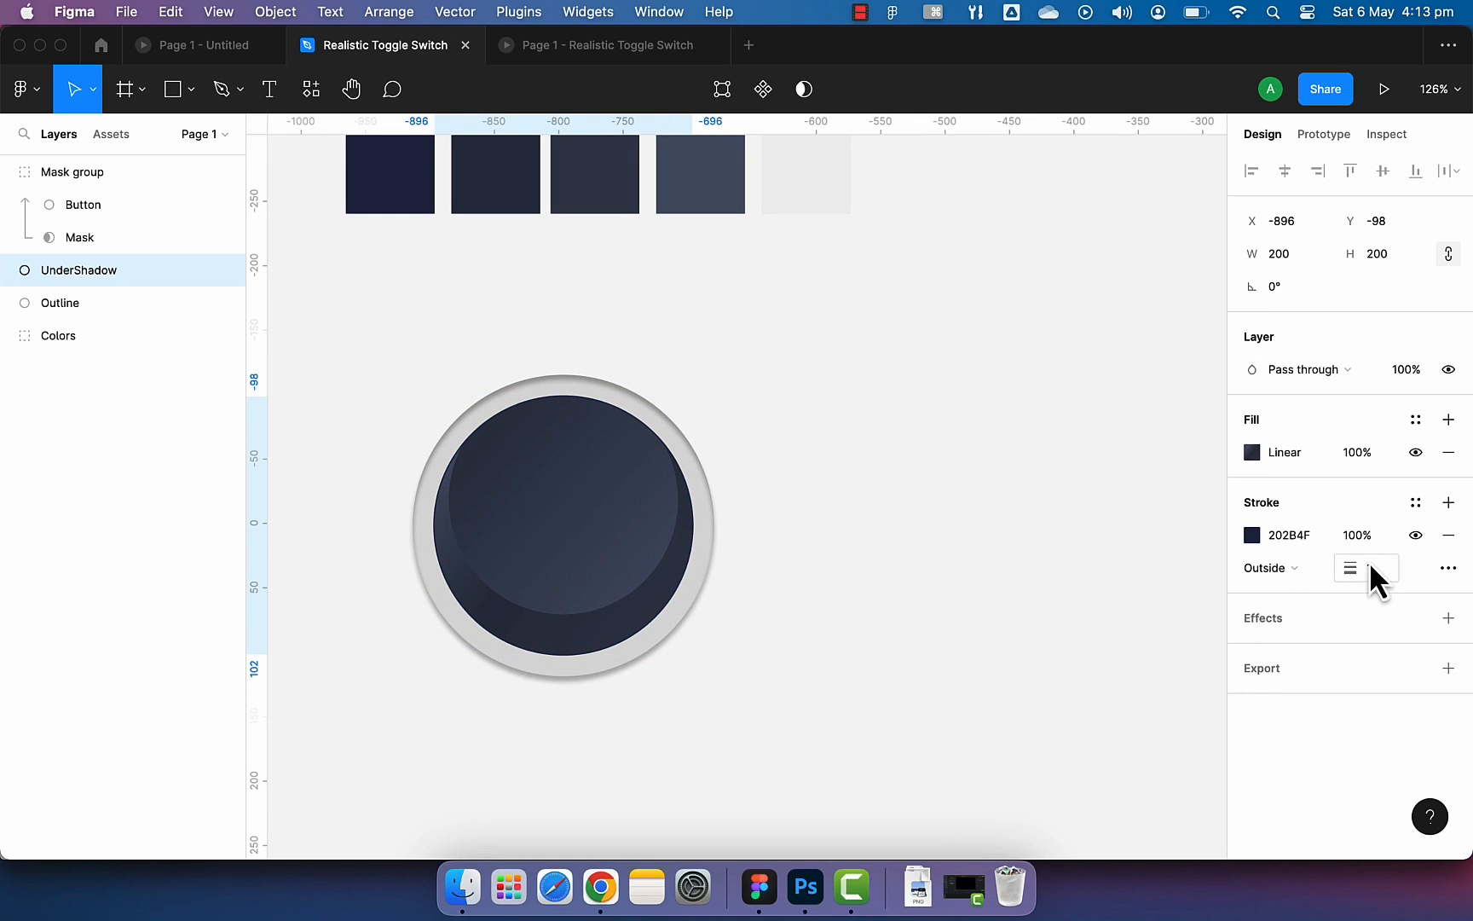
click(1372, 568)
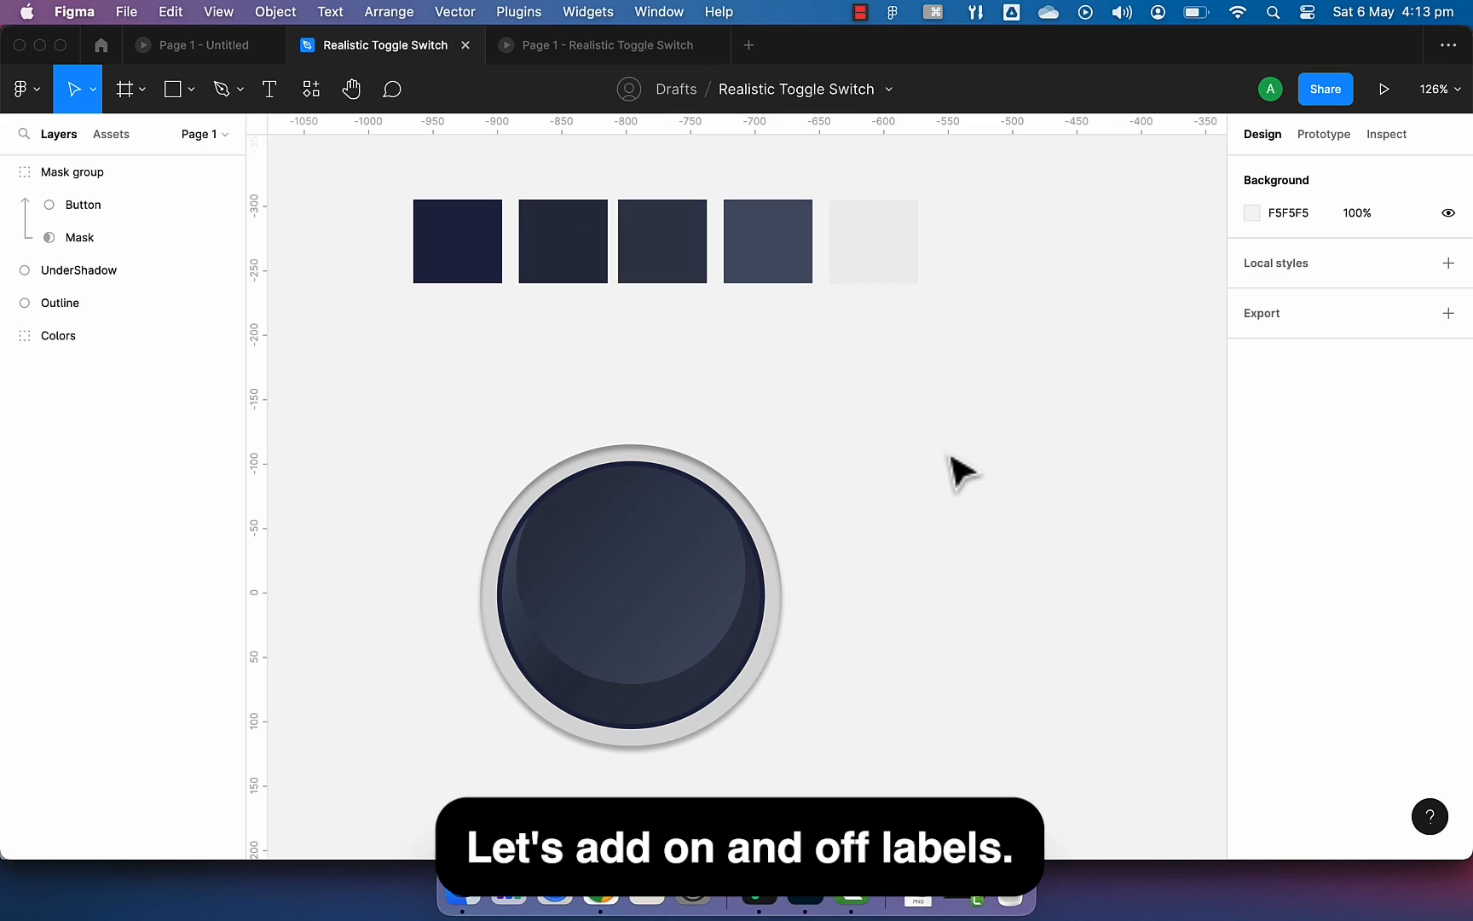
- Draw a white 7×25 on-label bar with corner radius 100
click(172, 89)
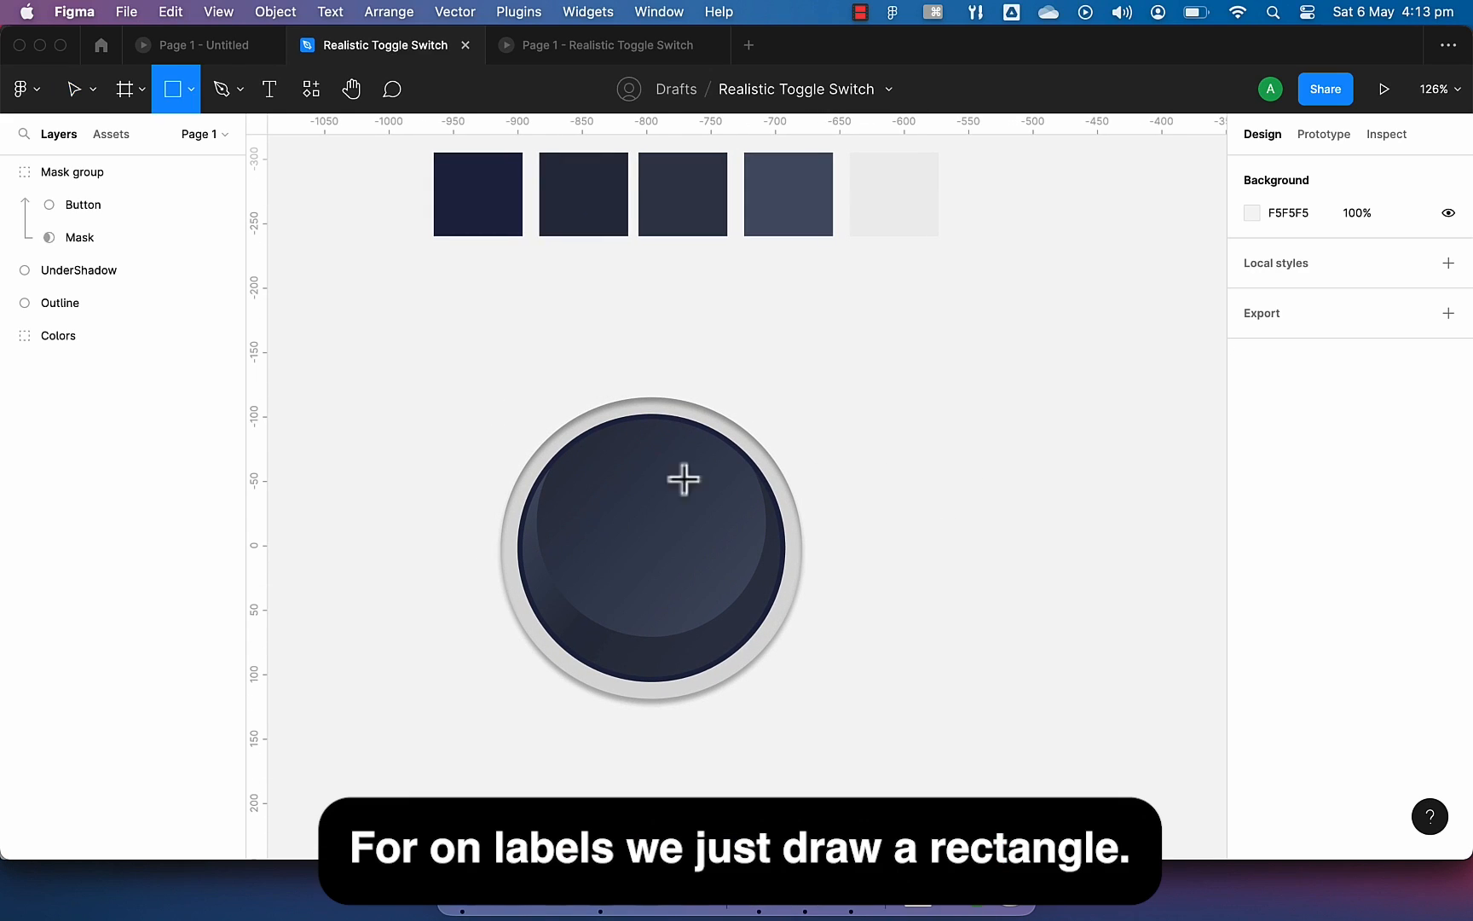
drag(643, 460, 653, 486)
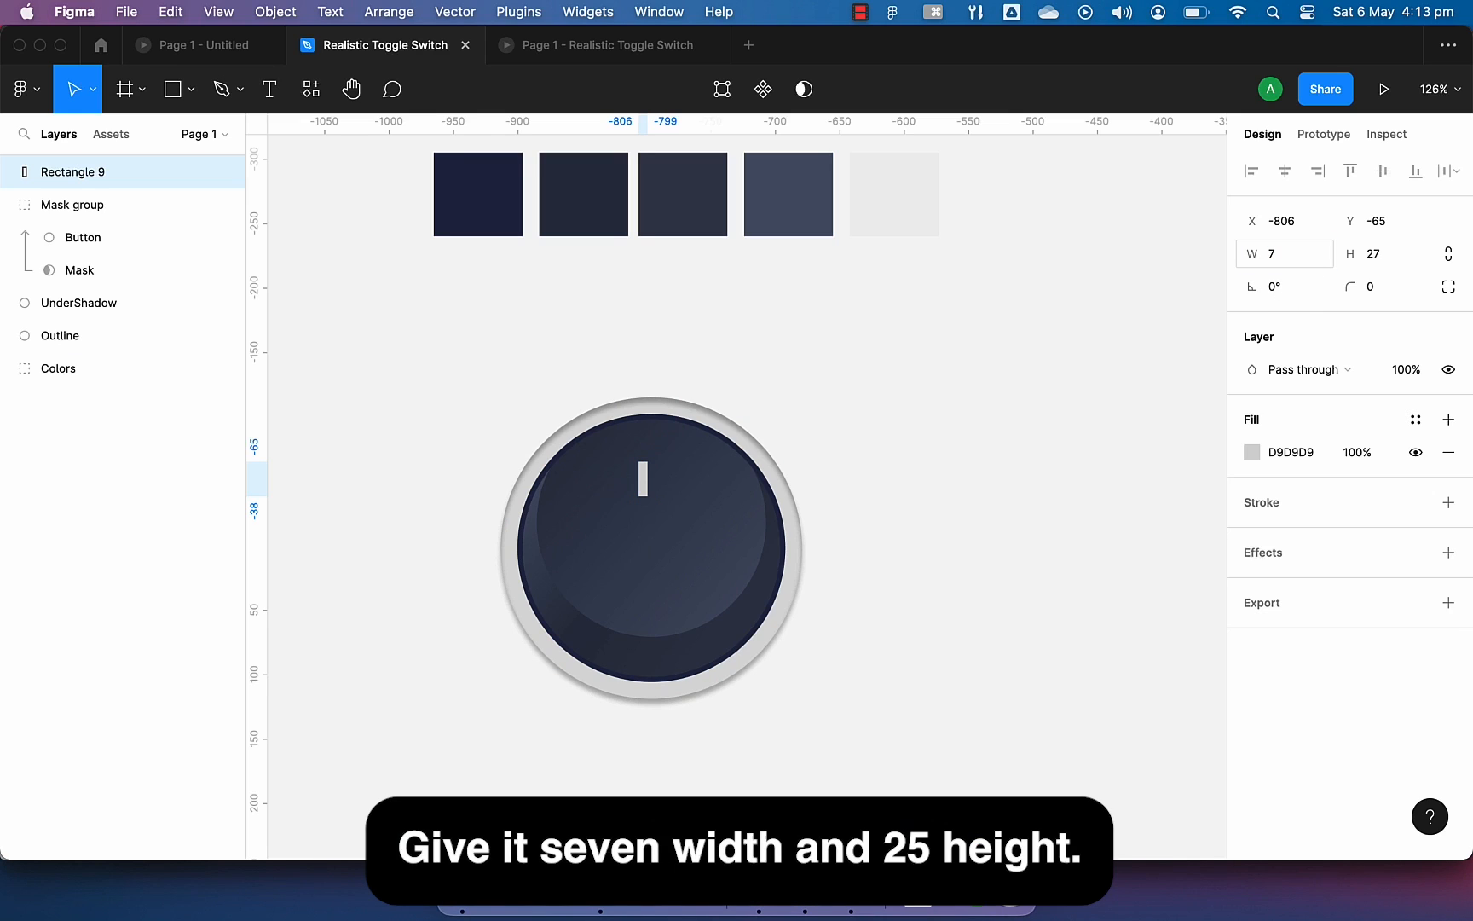
click(1383, 254)
text(25)
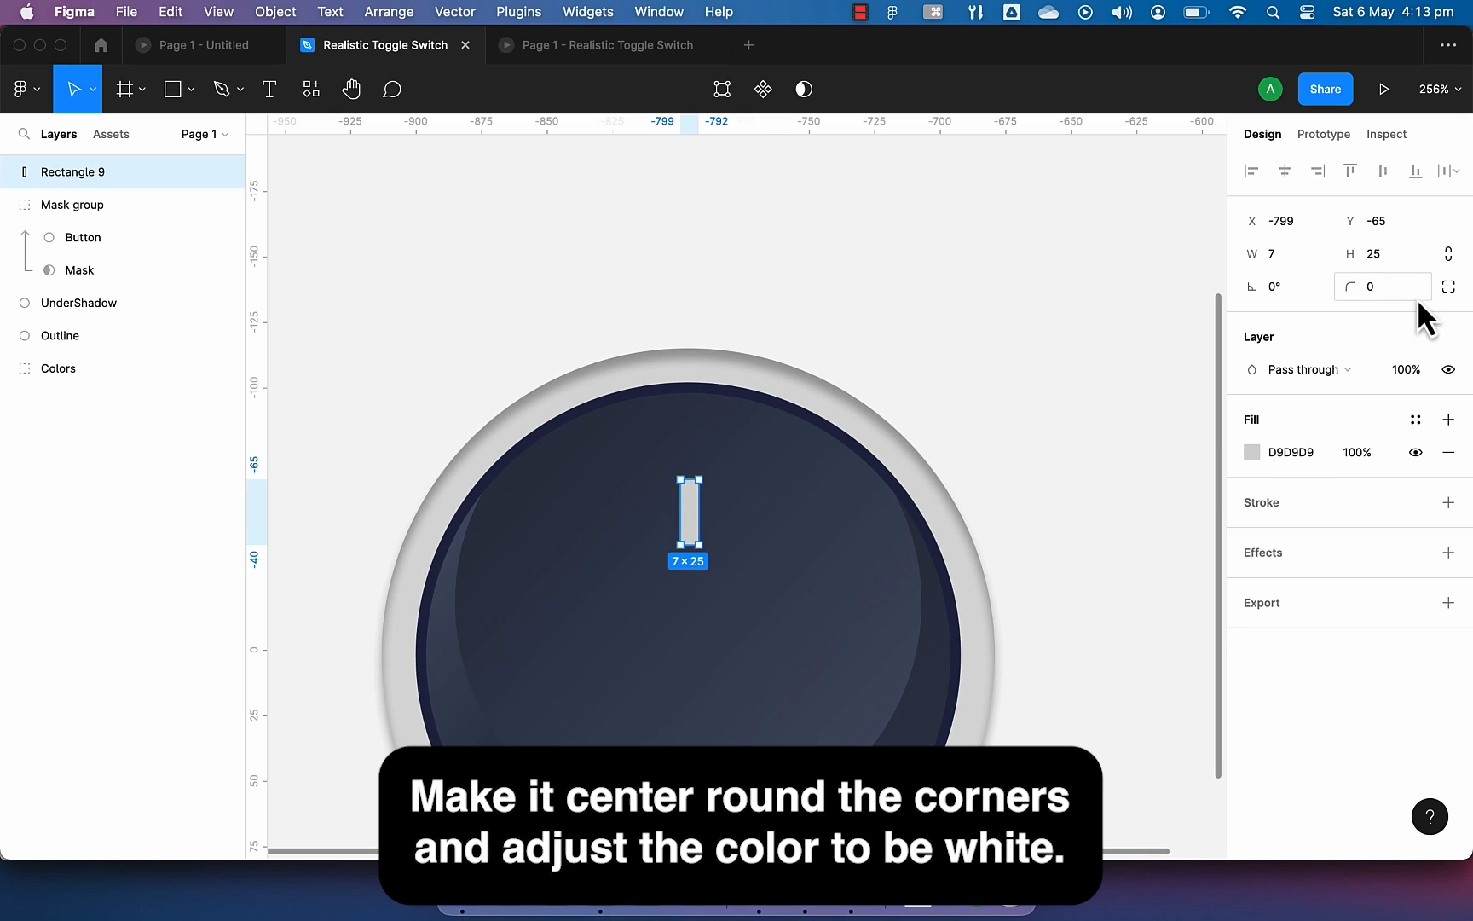
text(100)
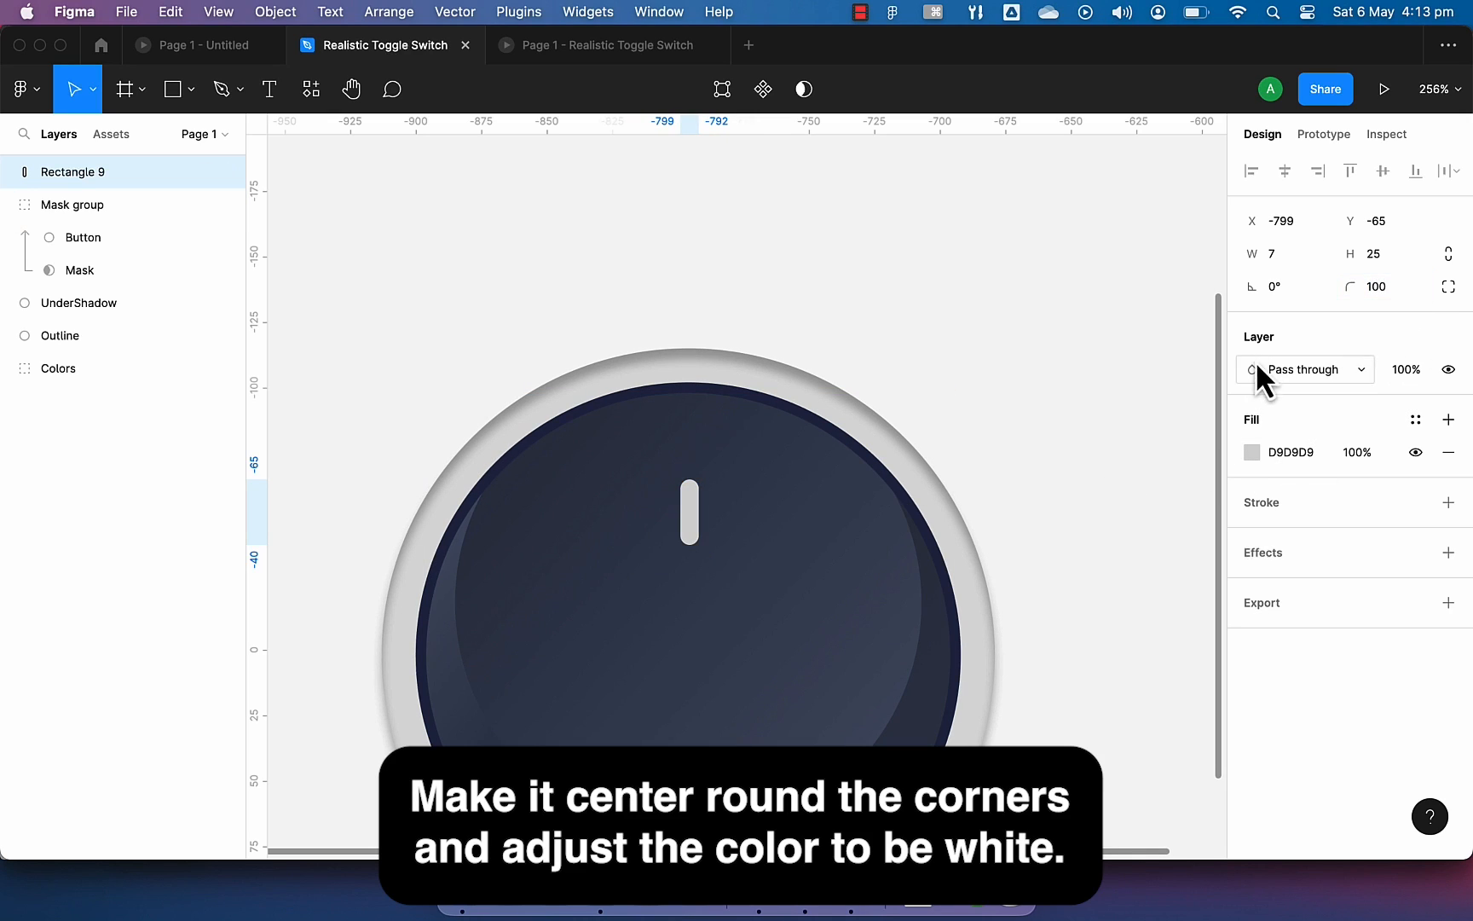
click(1252, 452)
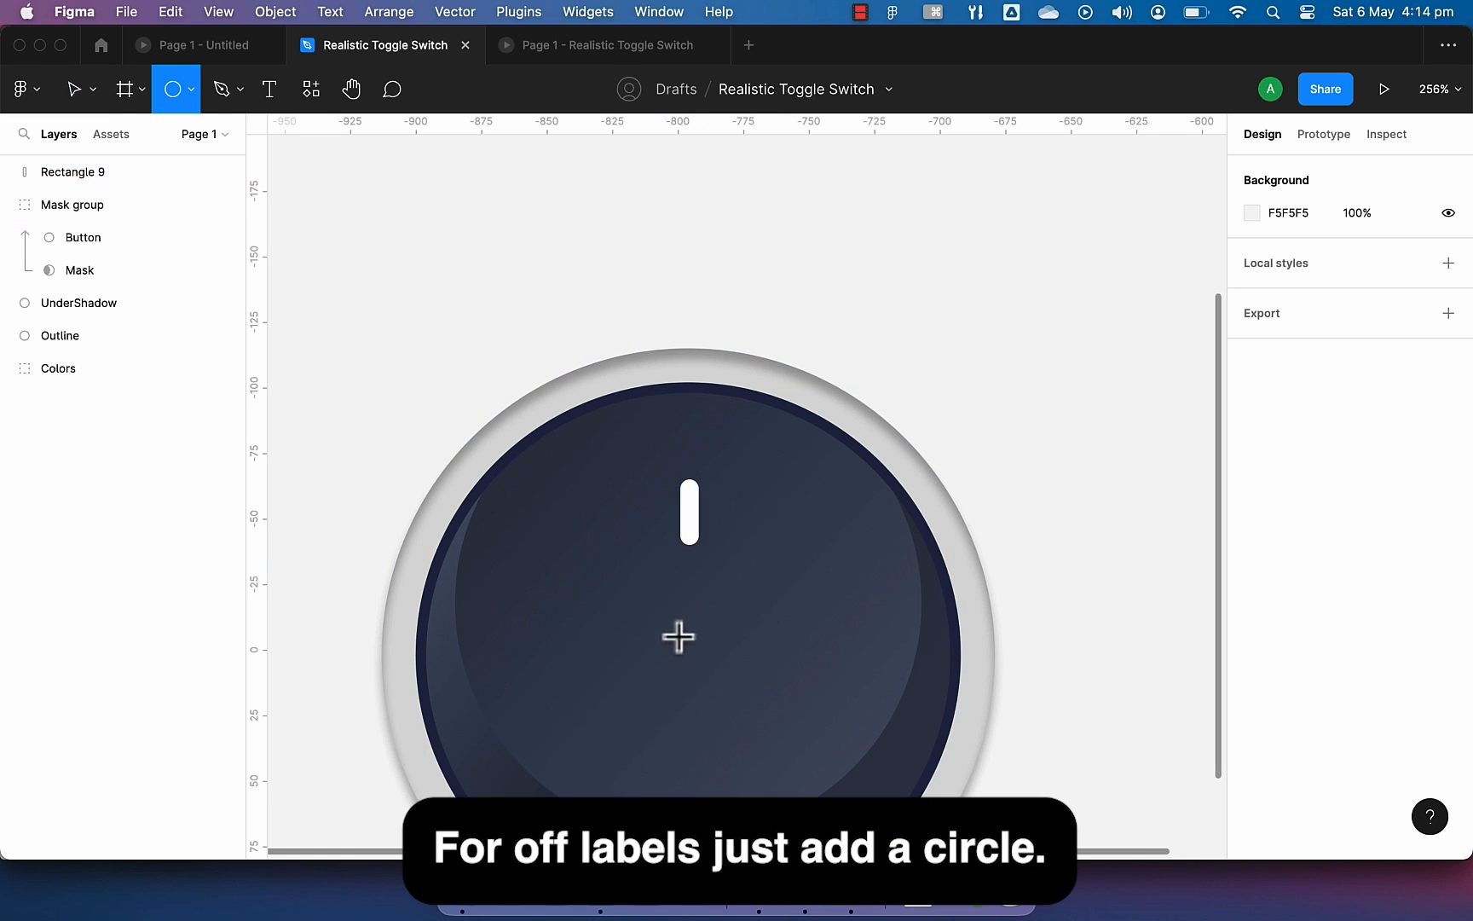
- Draw the white-stroked off-label ring below the bar, then make the bar taller
drag(676, 637, 718, 700)
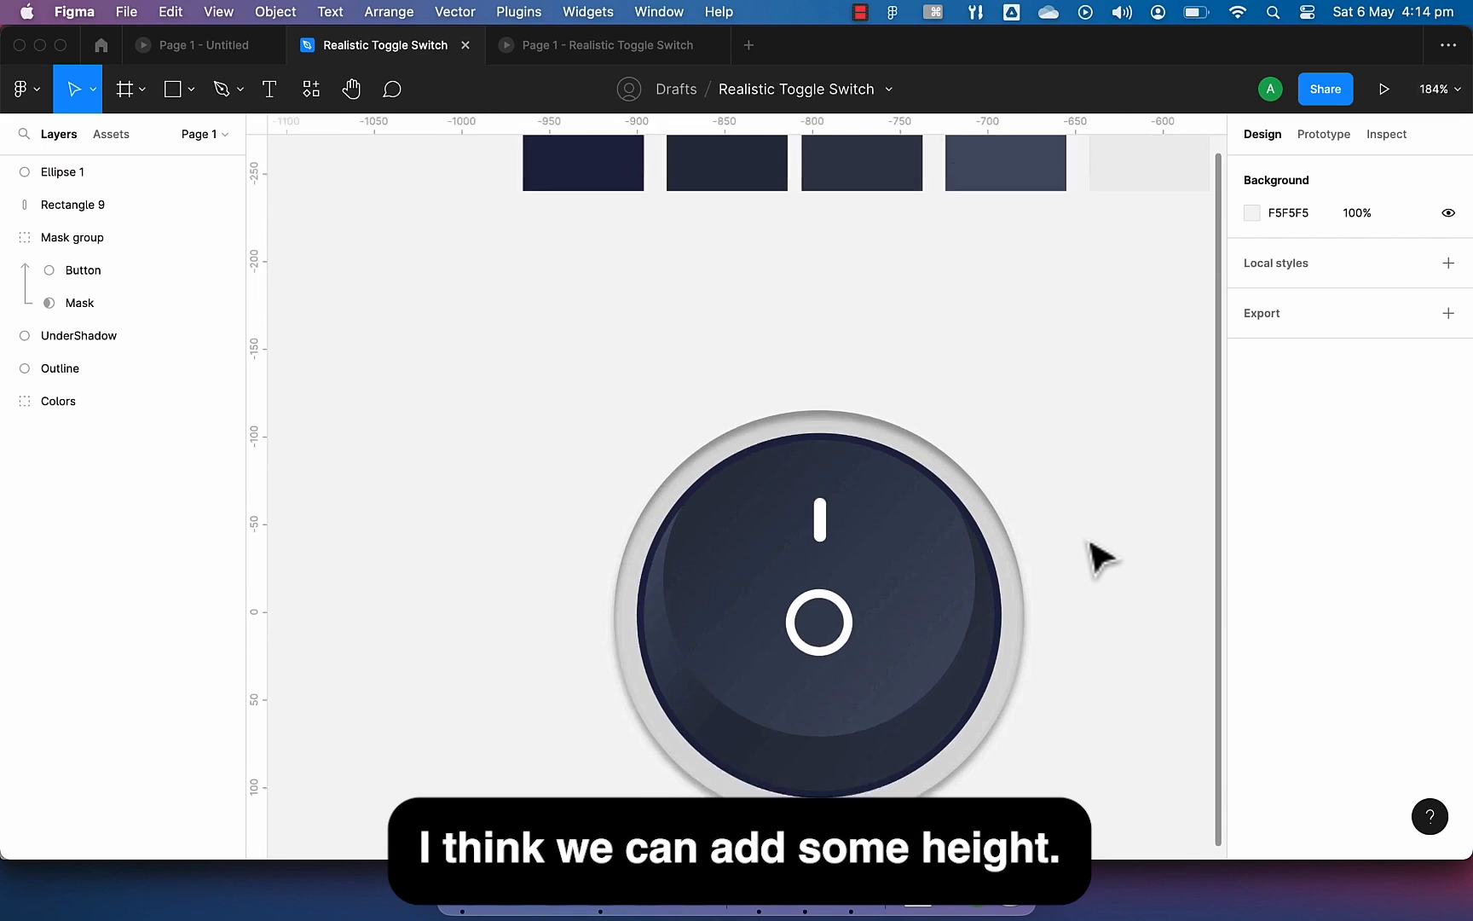
click(818, 516)
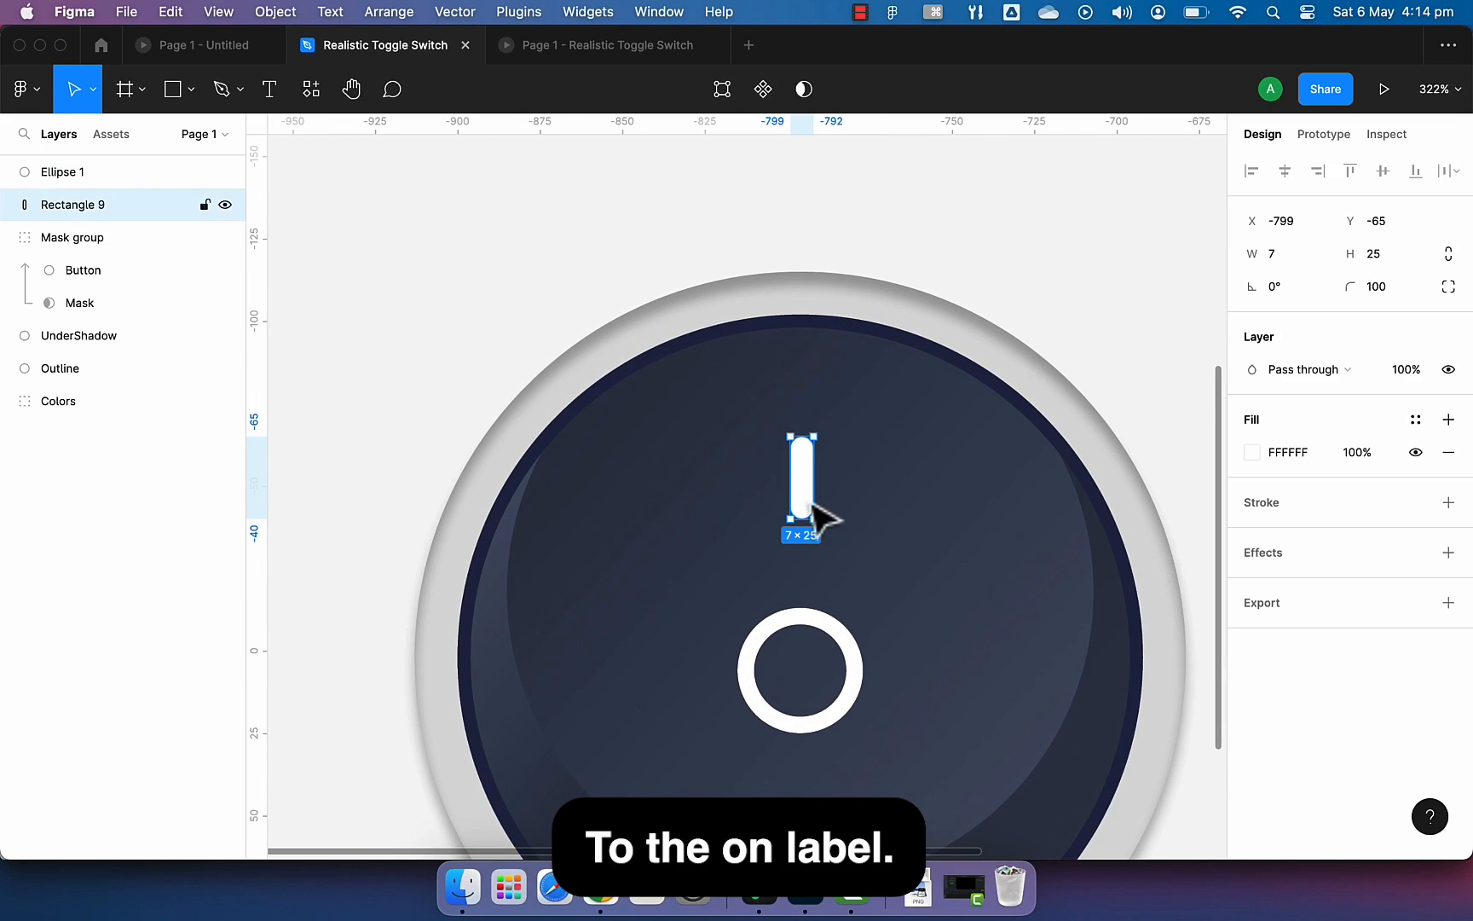
drag(801, 526, 801, 547)
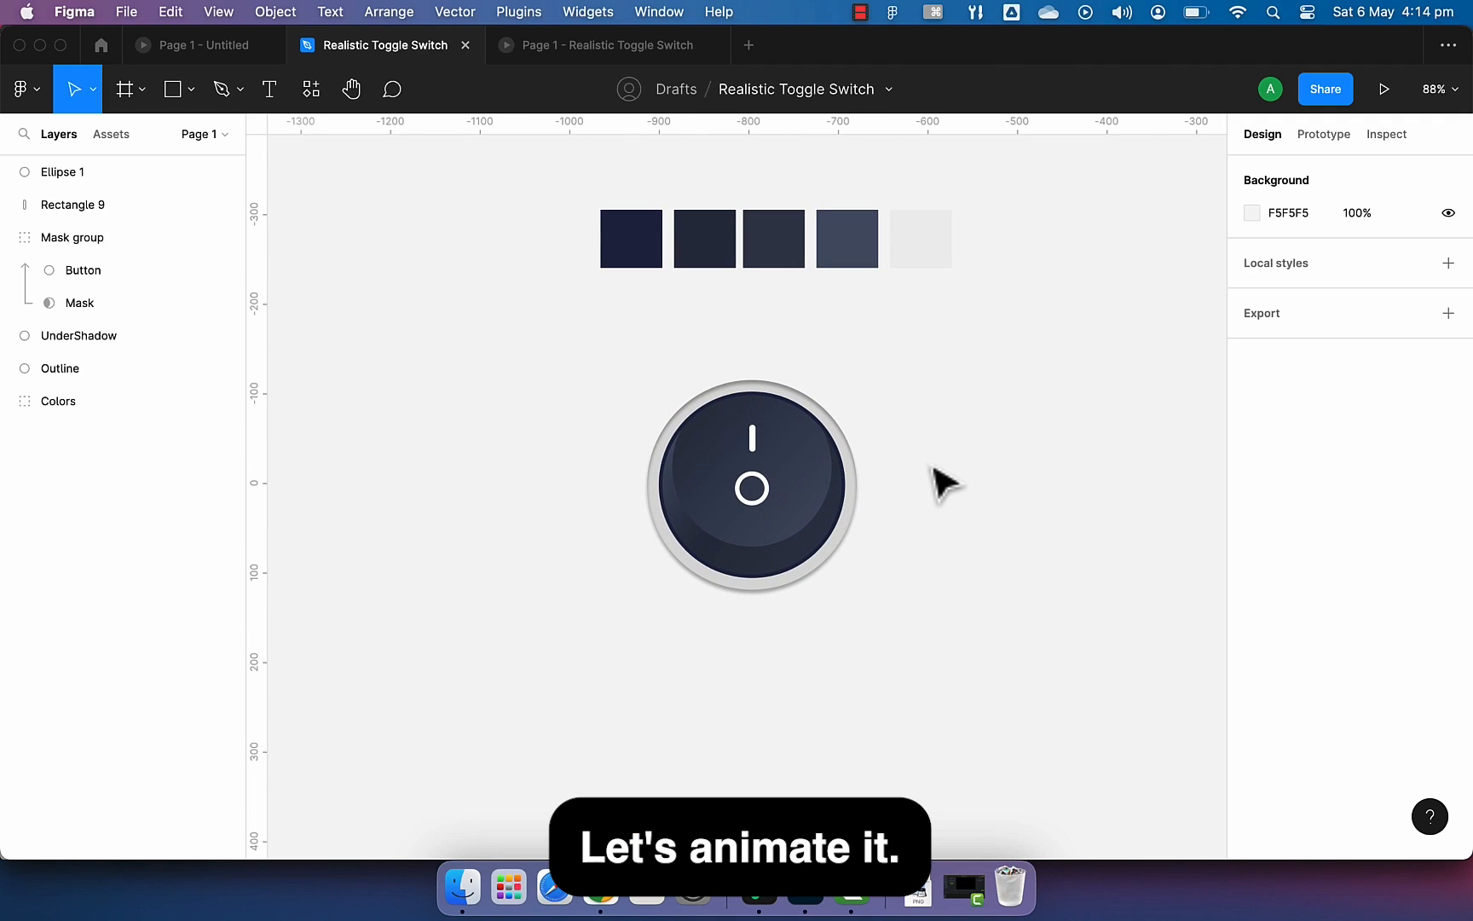
- Group all knob layers, Alt-drag a copy to the right, and shift its labels lower
key(cmd+a)
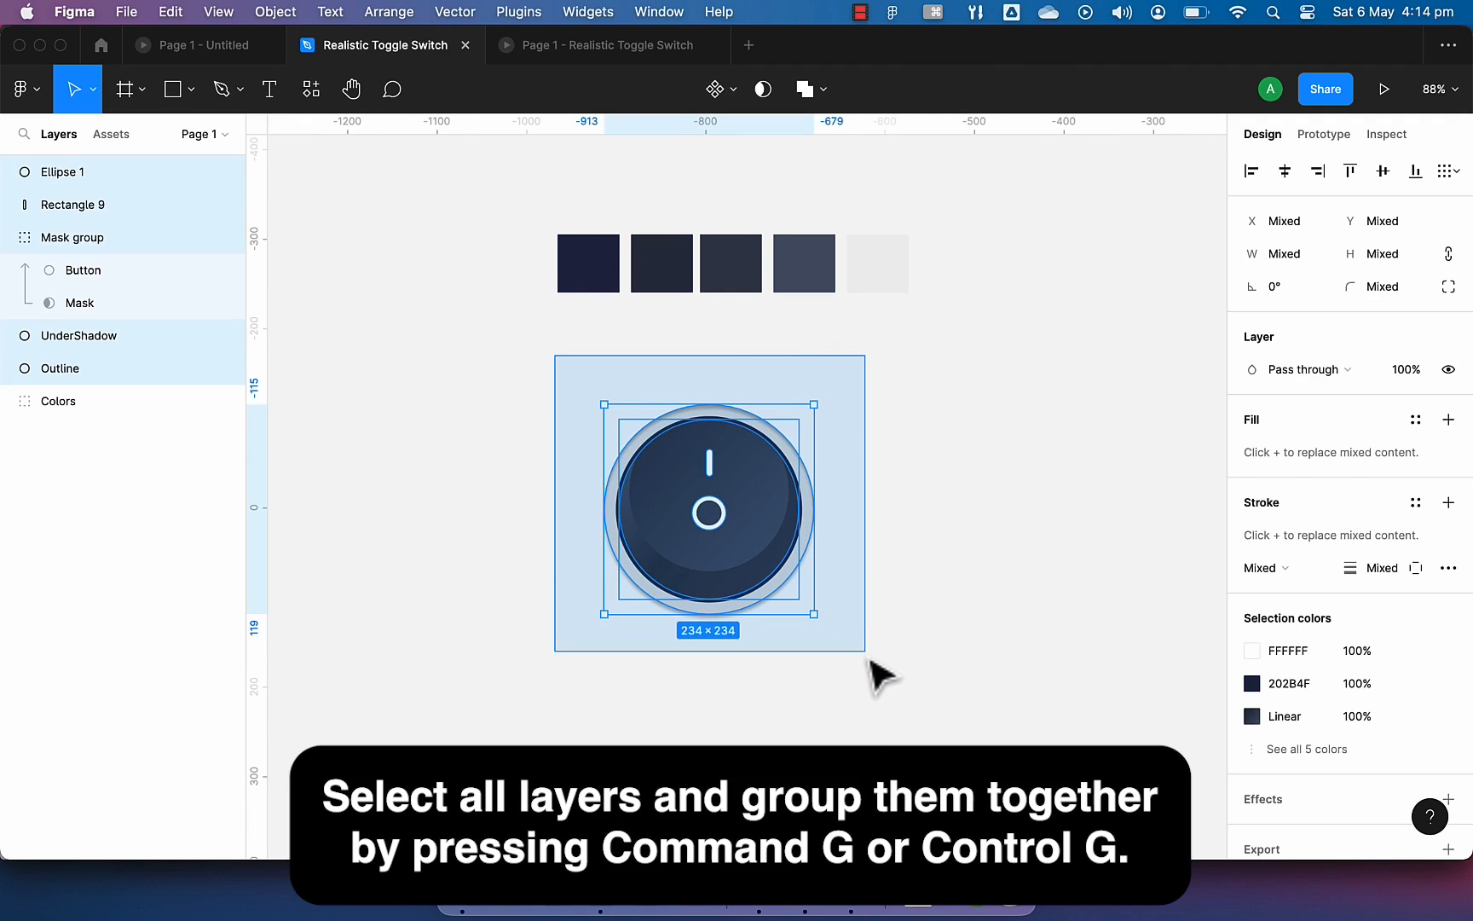
key(cmd+g)
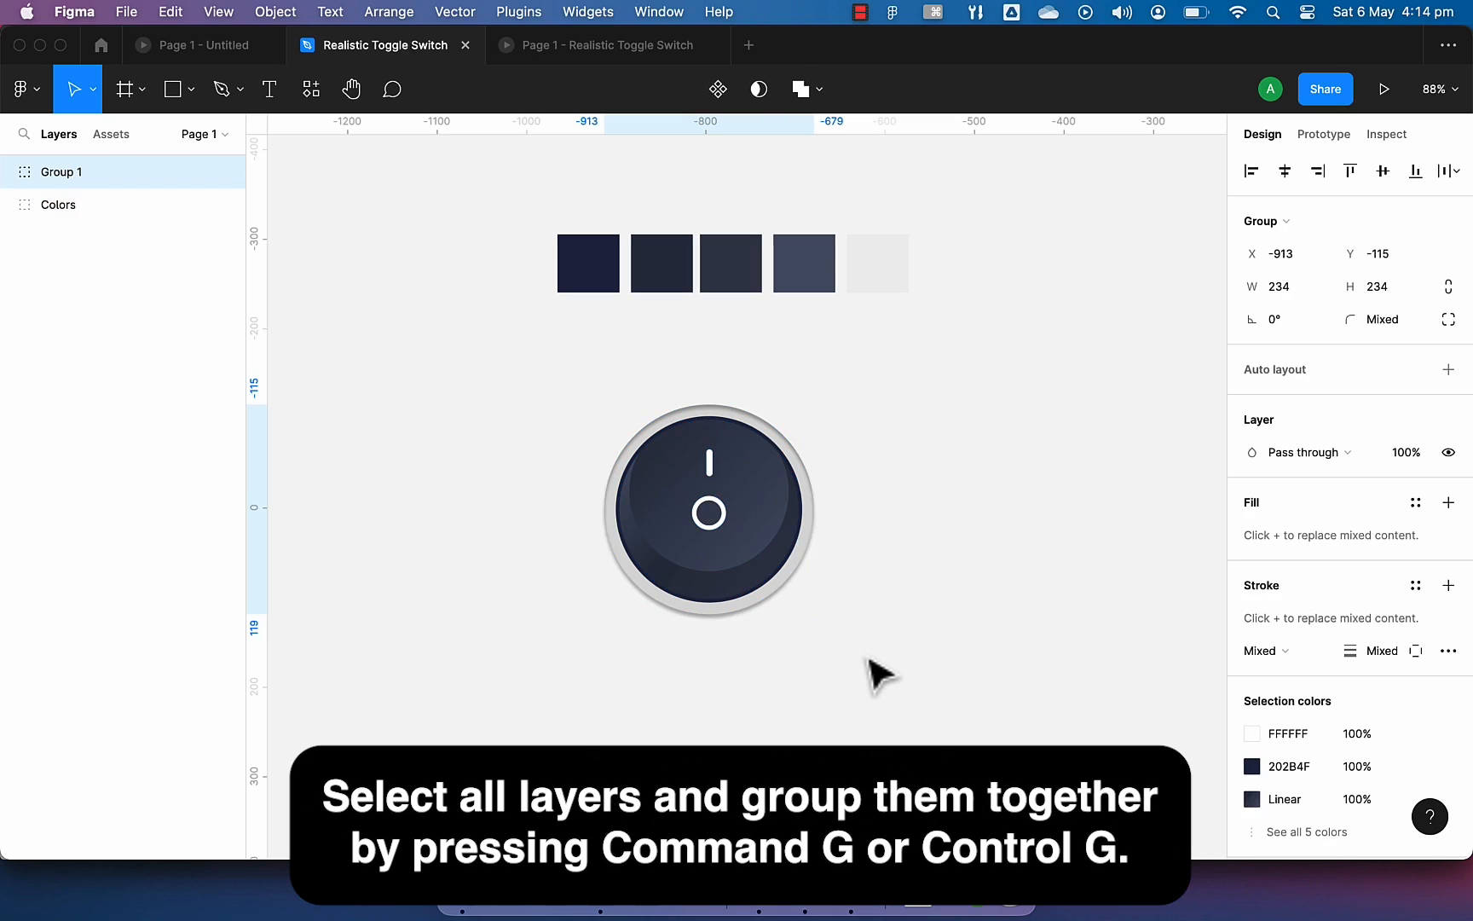
drag(709, 513, 982, 513)
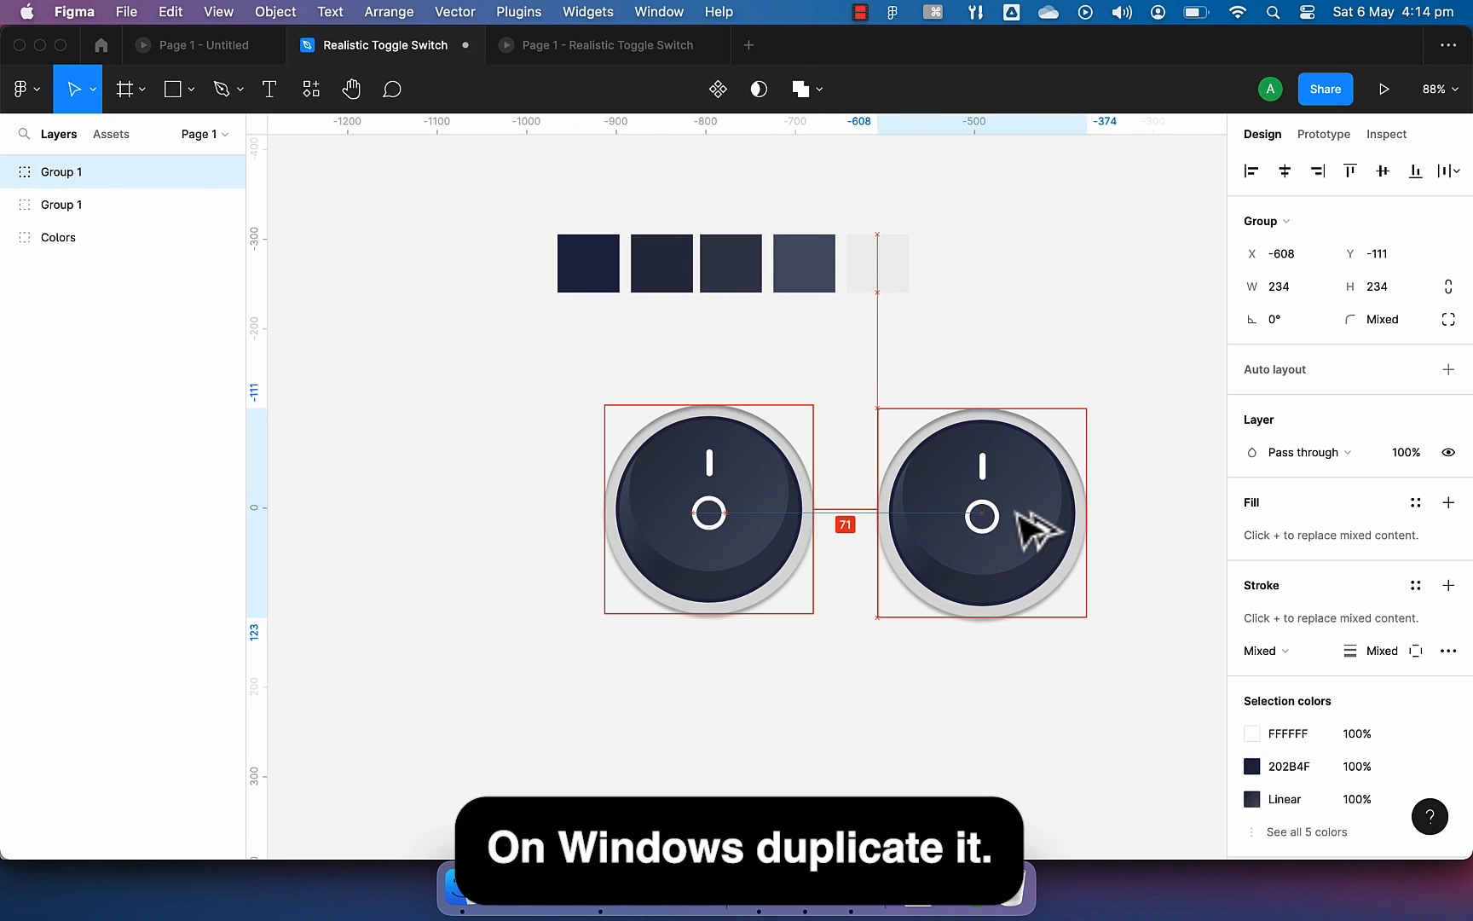
drag(1033, 526, 1024, 512)
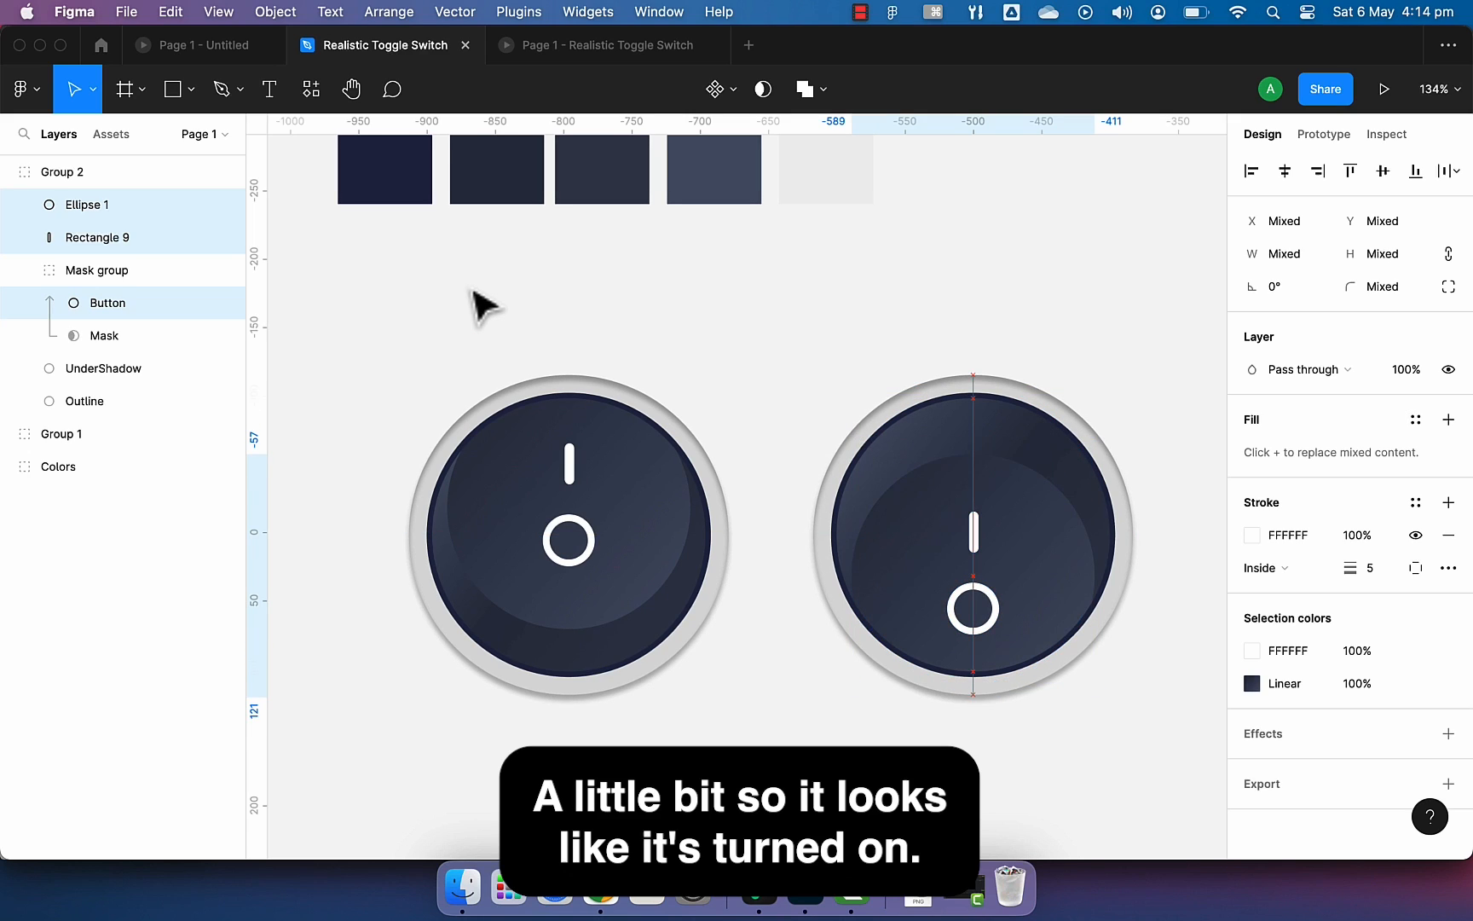
click(658, 292)
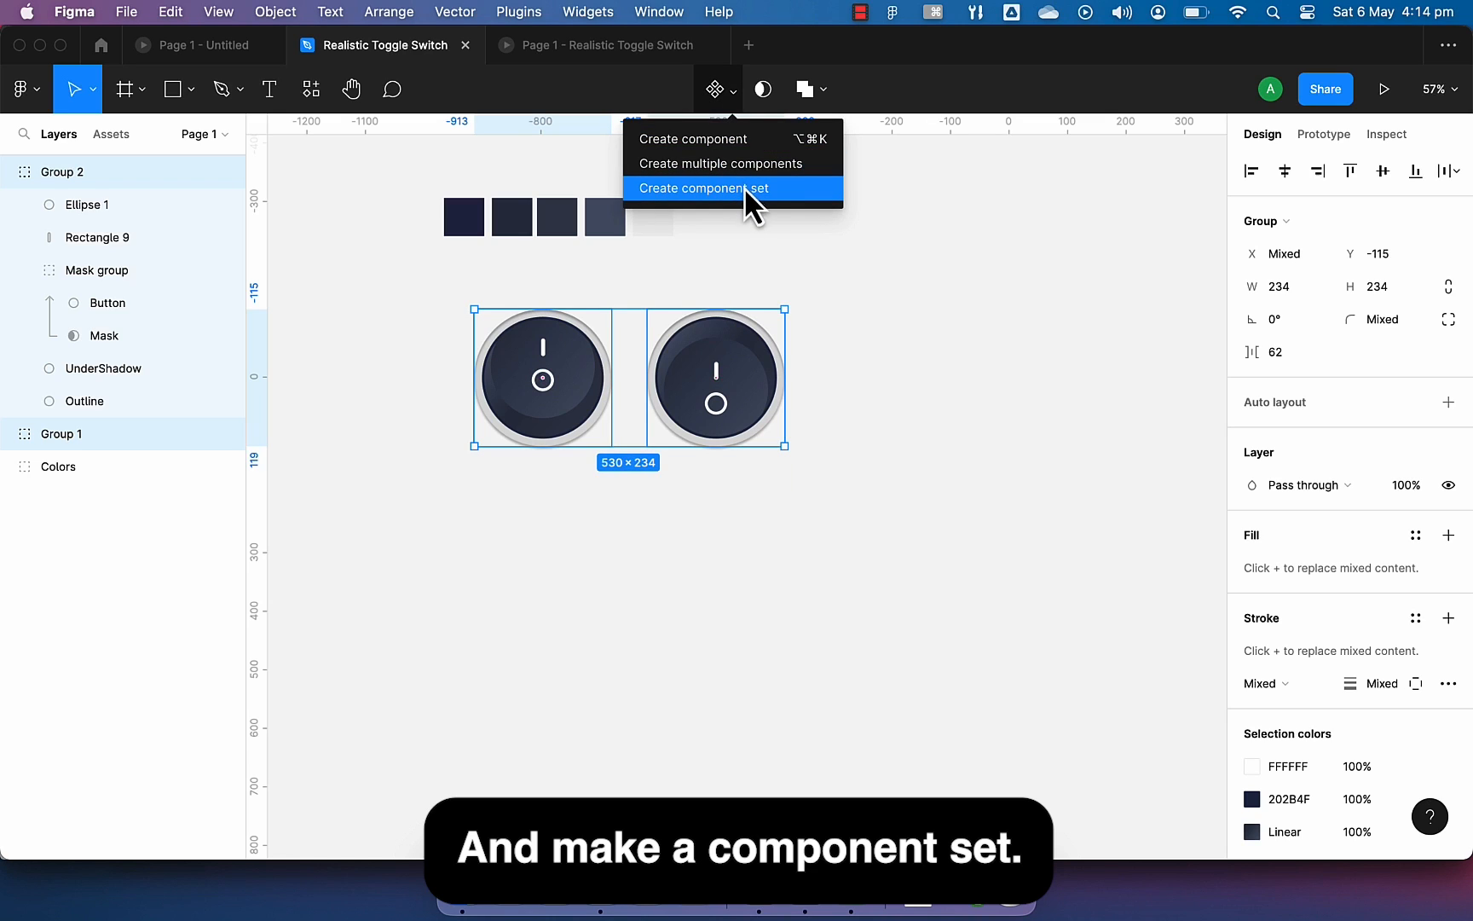
- Create the component set with On click Change to smart-animate interactions, Quick, 300 ms
click(703, 187)
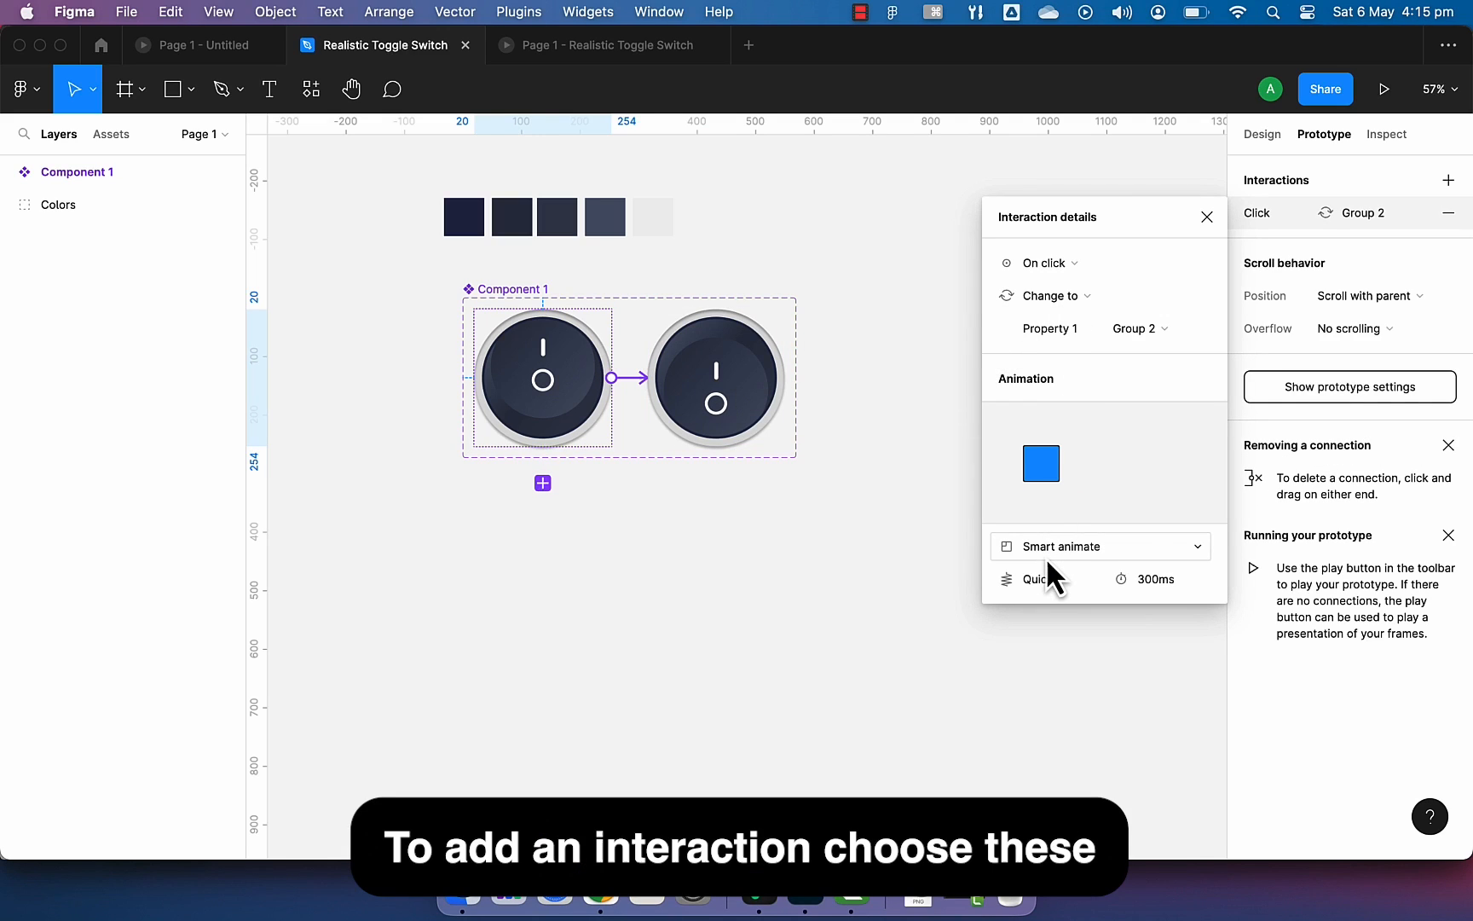
click(1051, 578)
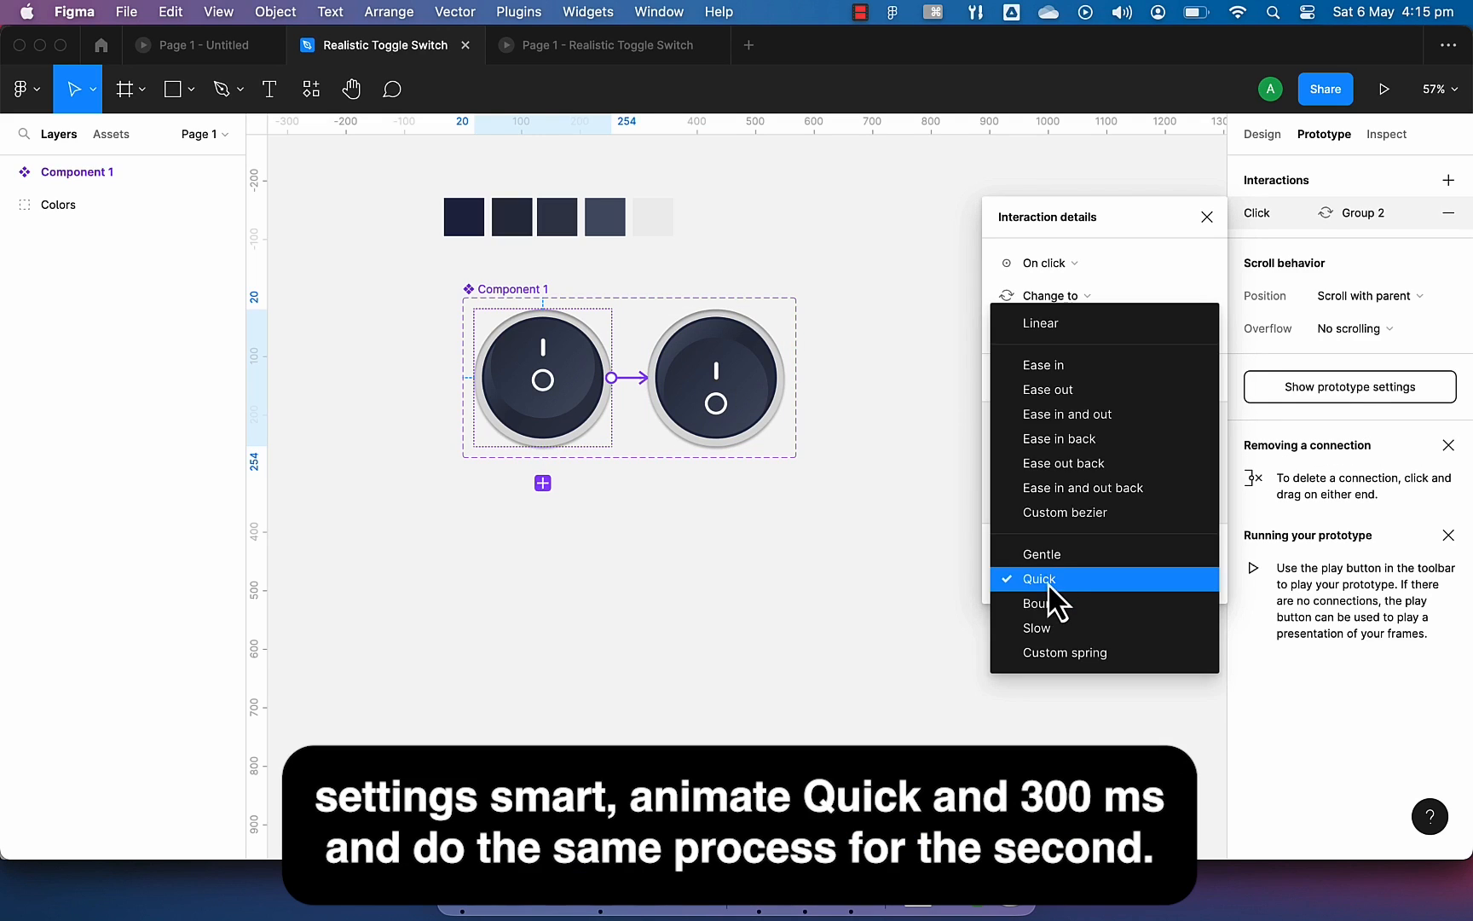
click(1040, 578)
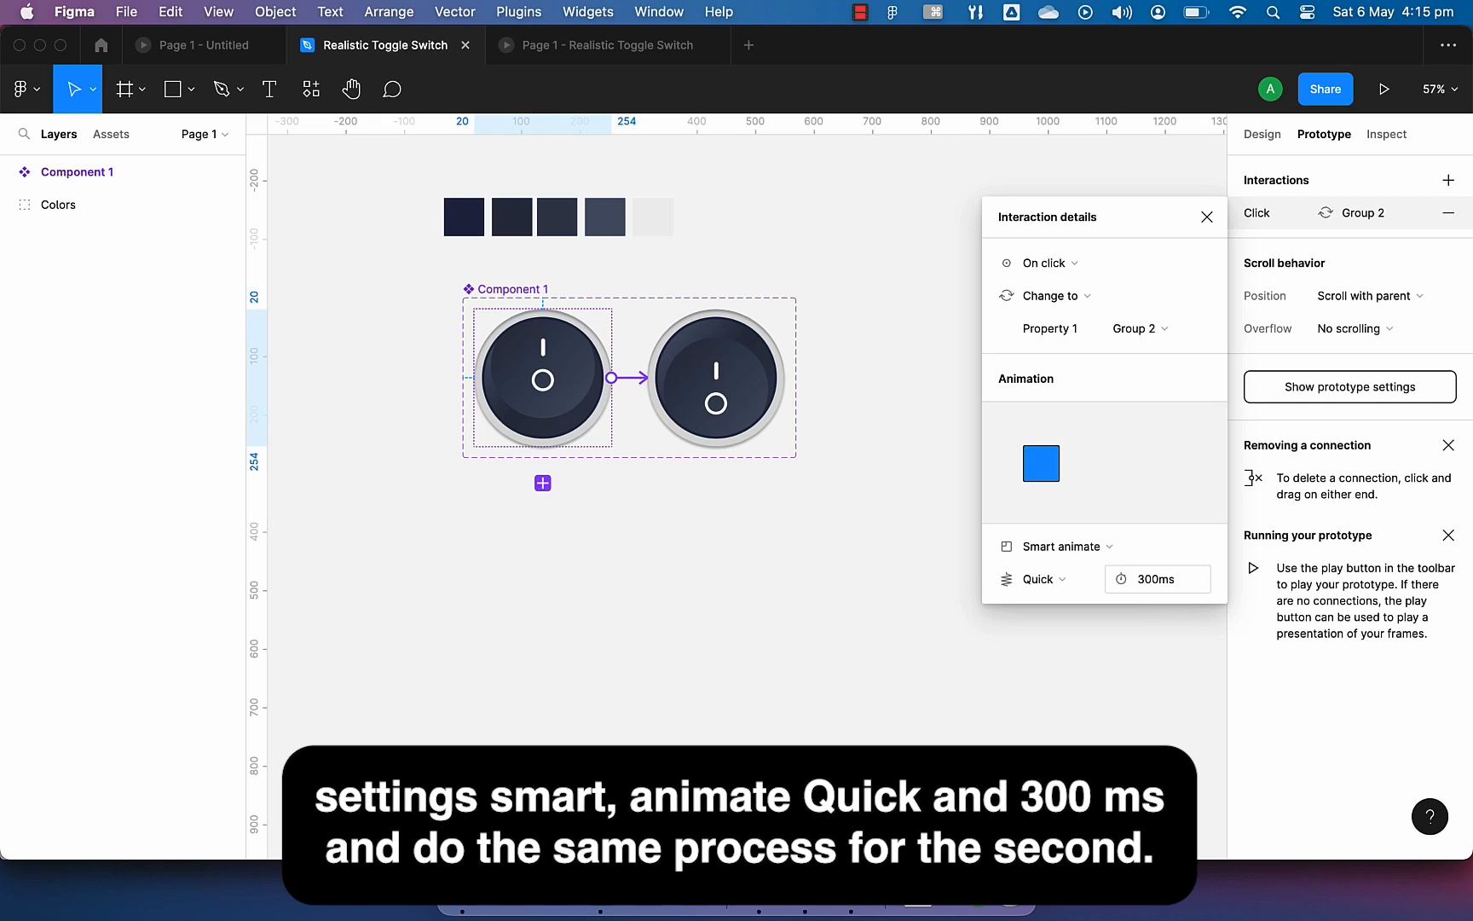
click(715, 376)
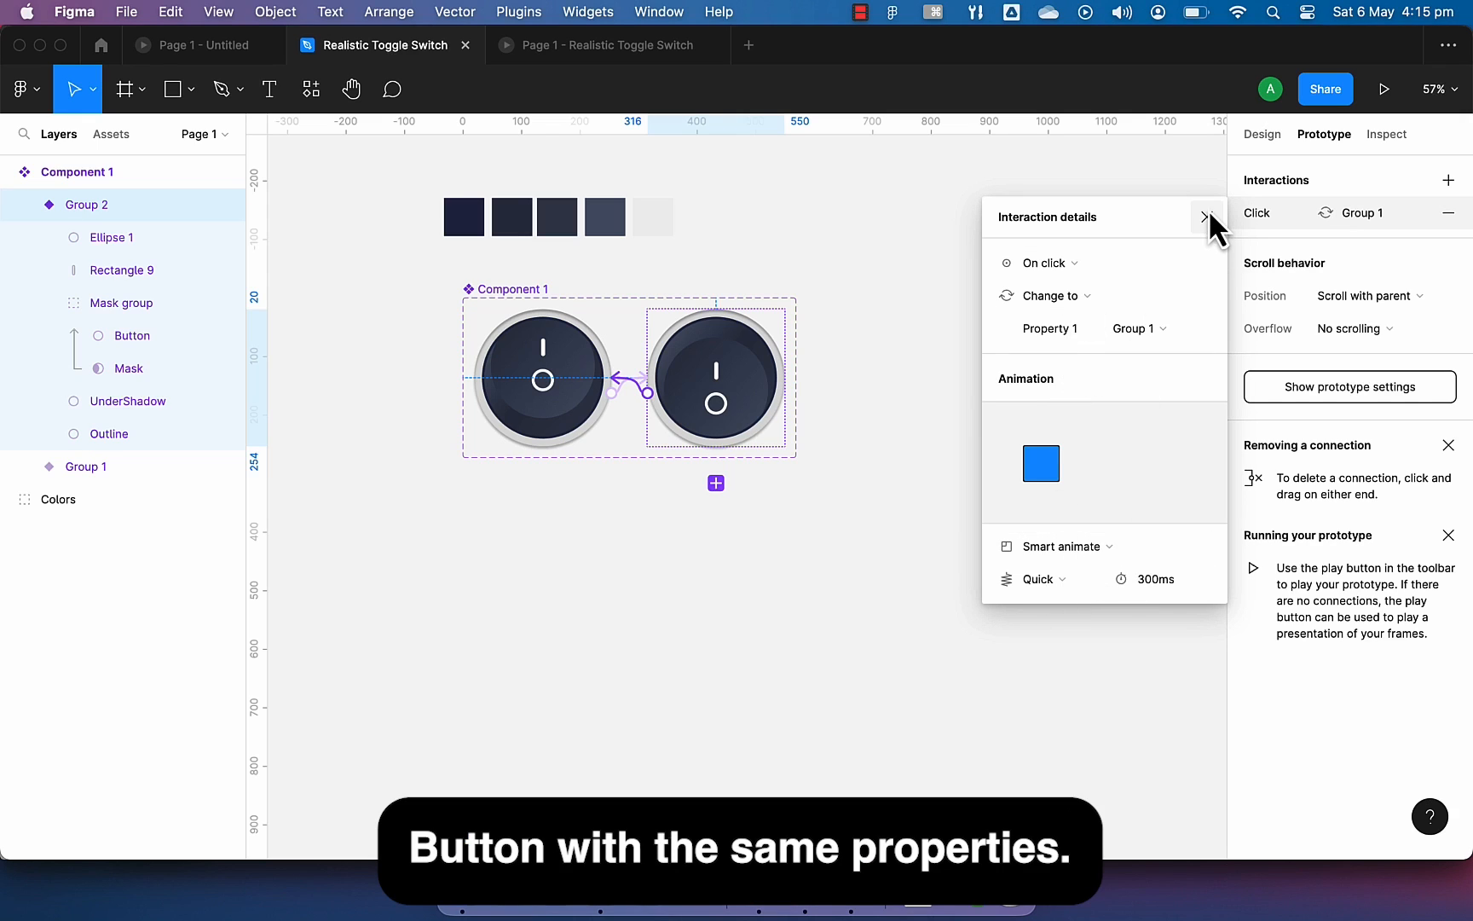
click(122, 89)
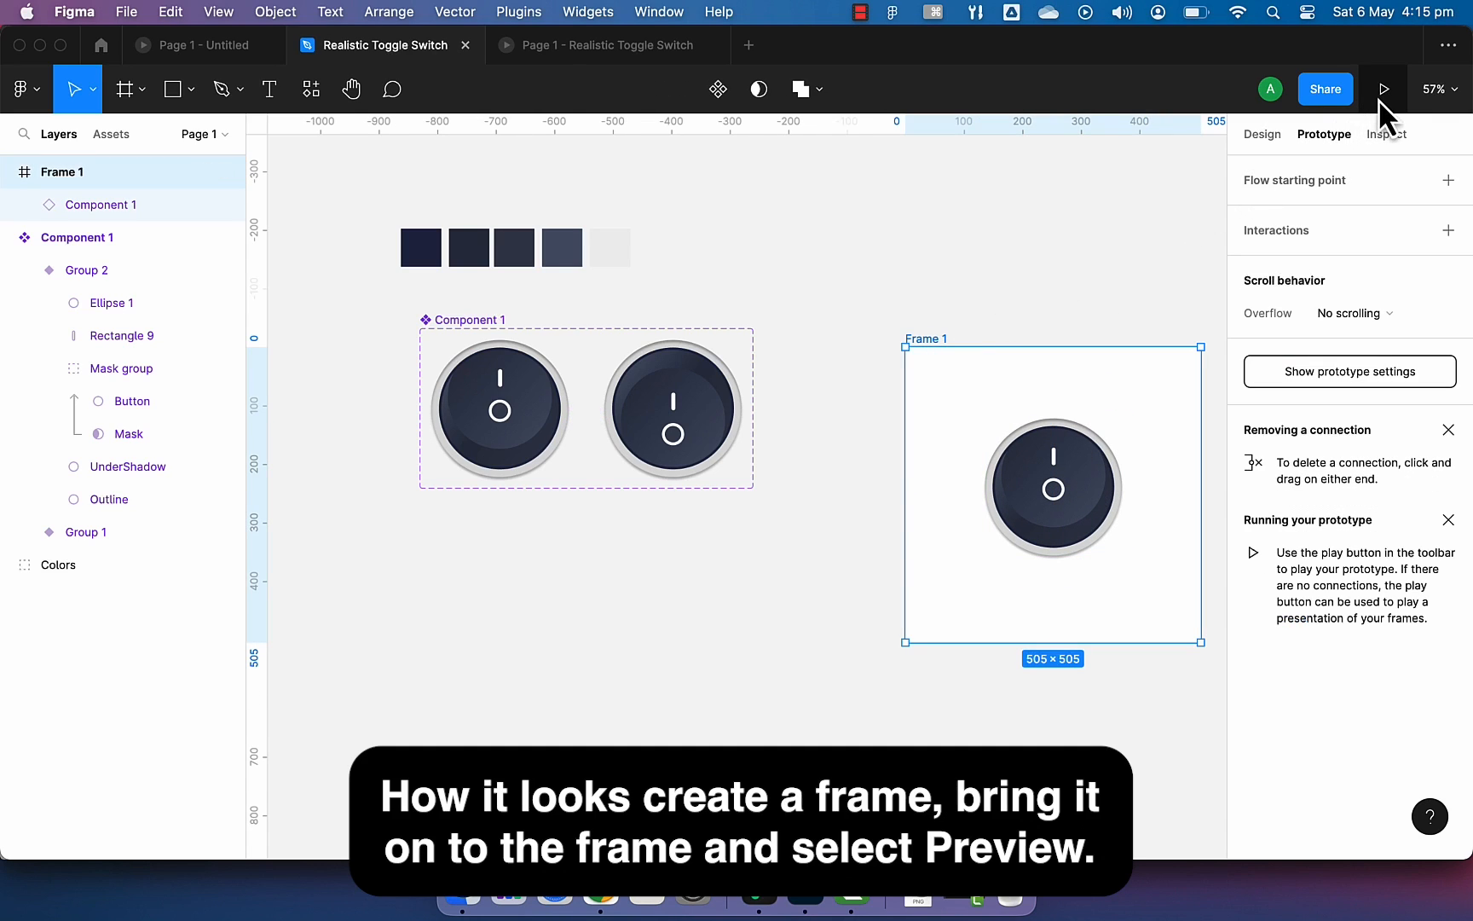
- Start the prototype preview of the frame holding the Component 1 toggle instance
click(1381, 90)
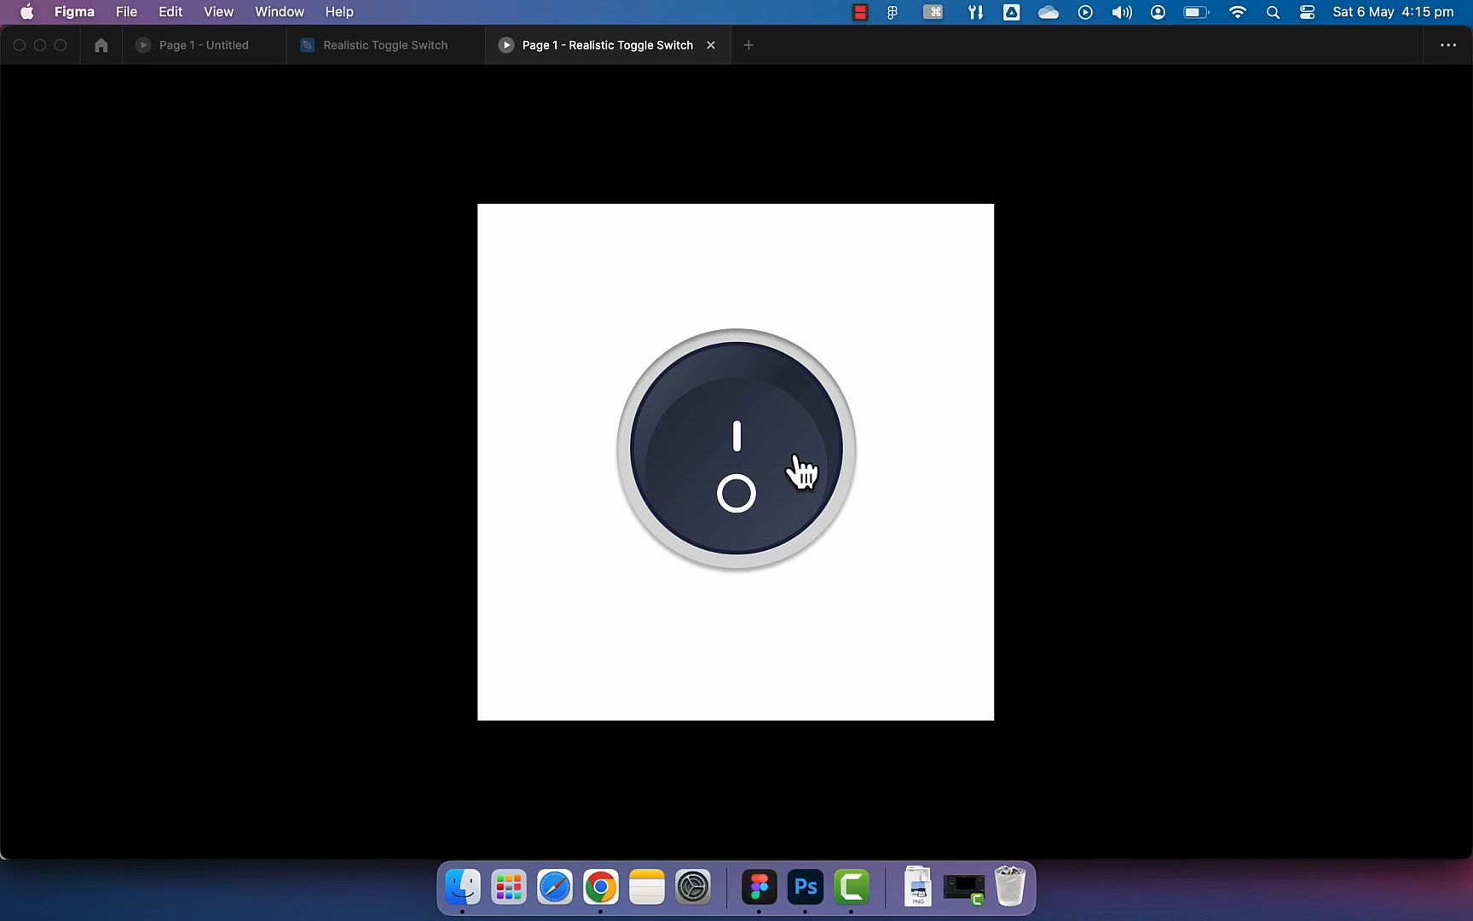